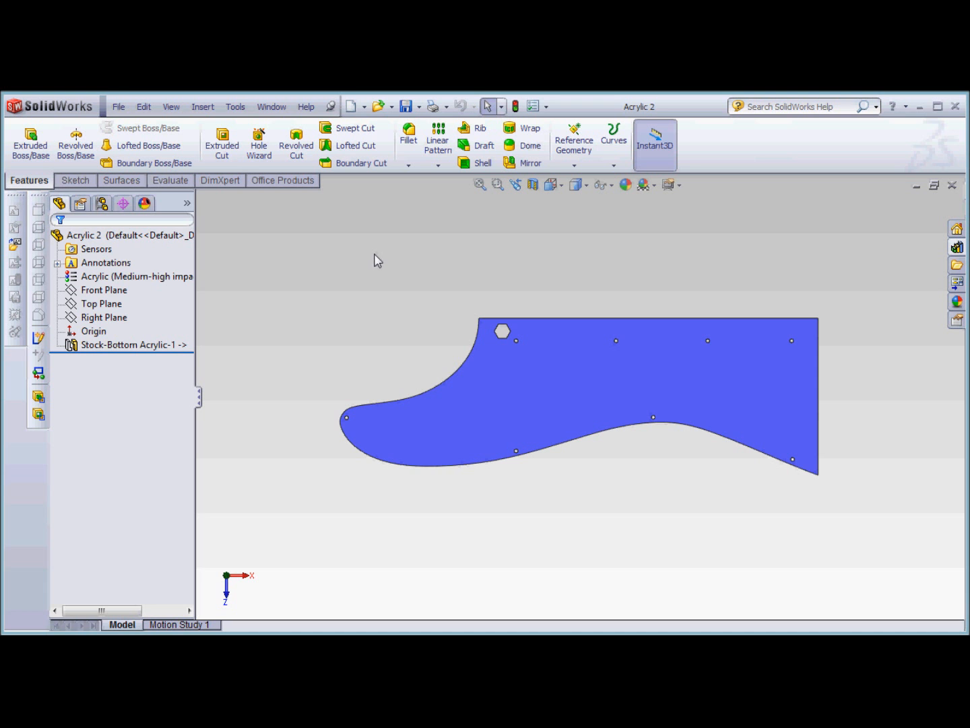
pyautogui.moveTo(380, 264)
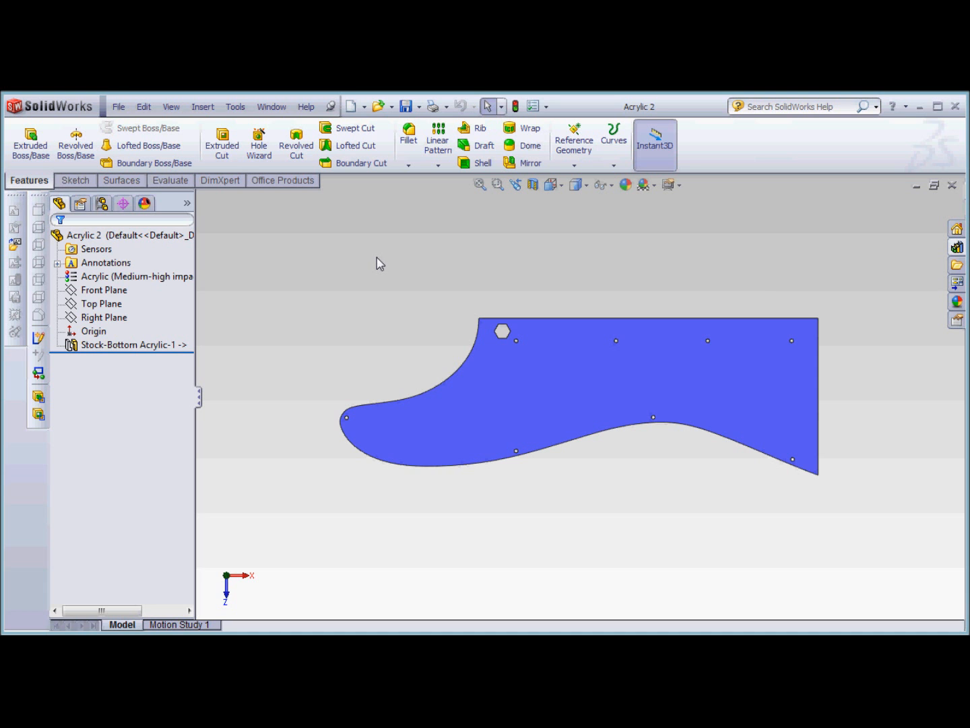
pyautogui.moveTo(276, 205)
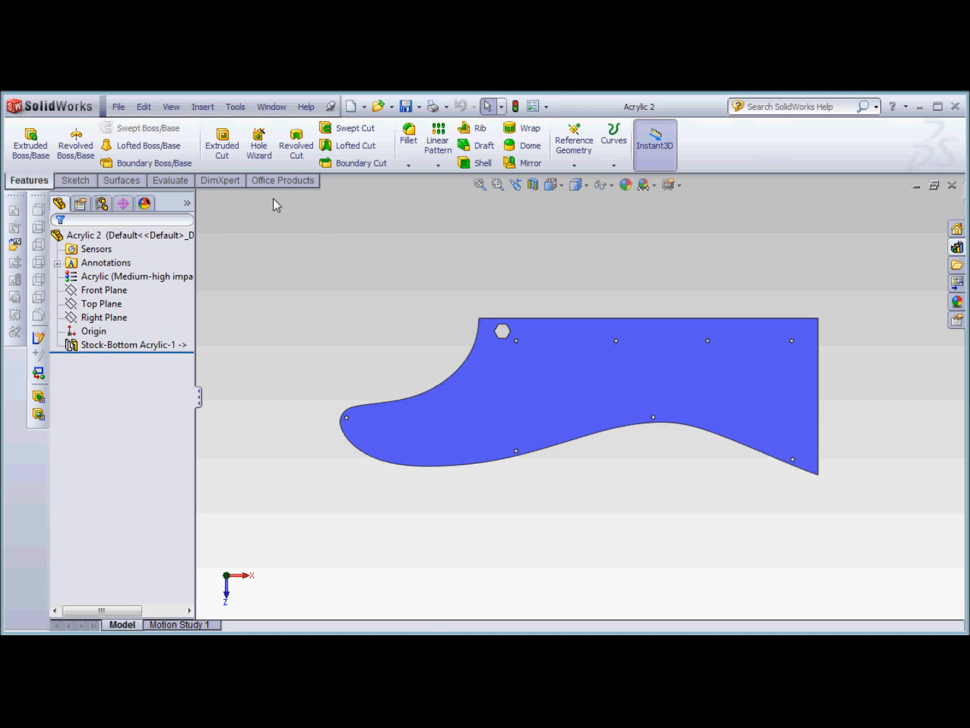
# Step: Save the Acrylic 2 part as a Dxf (*.dxf) file on the Desktop
pyautogui.click(118, 106)
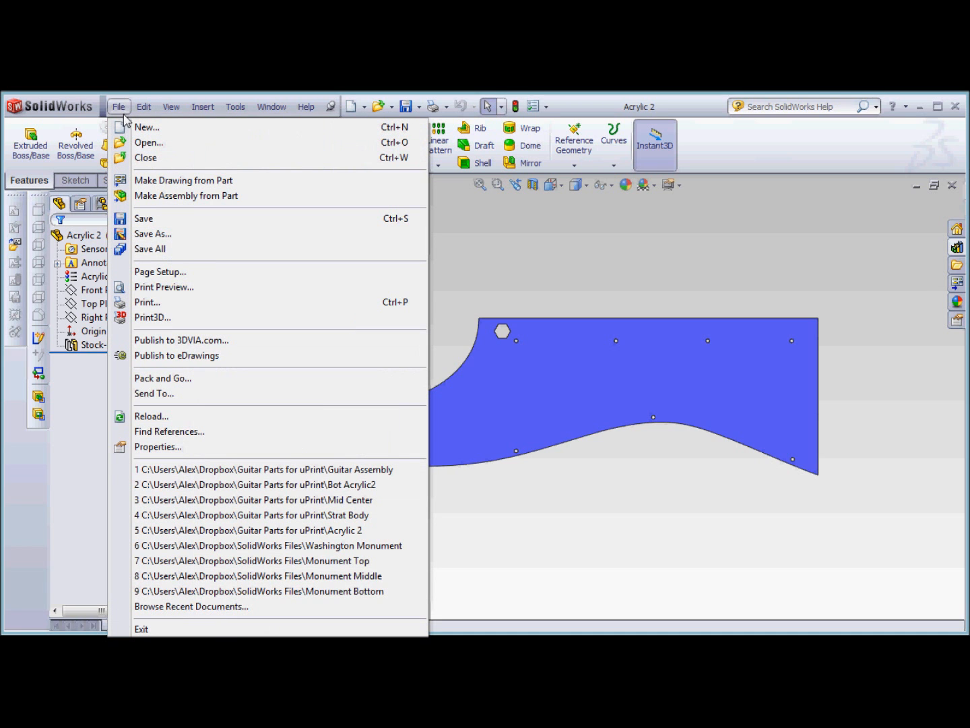
pyautogui.click(152, 234)
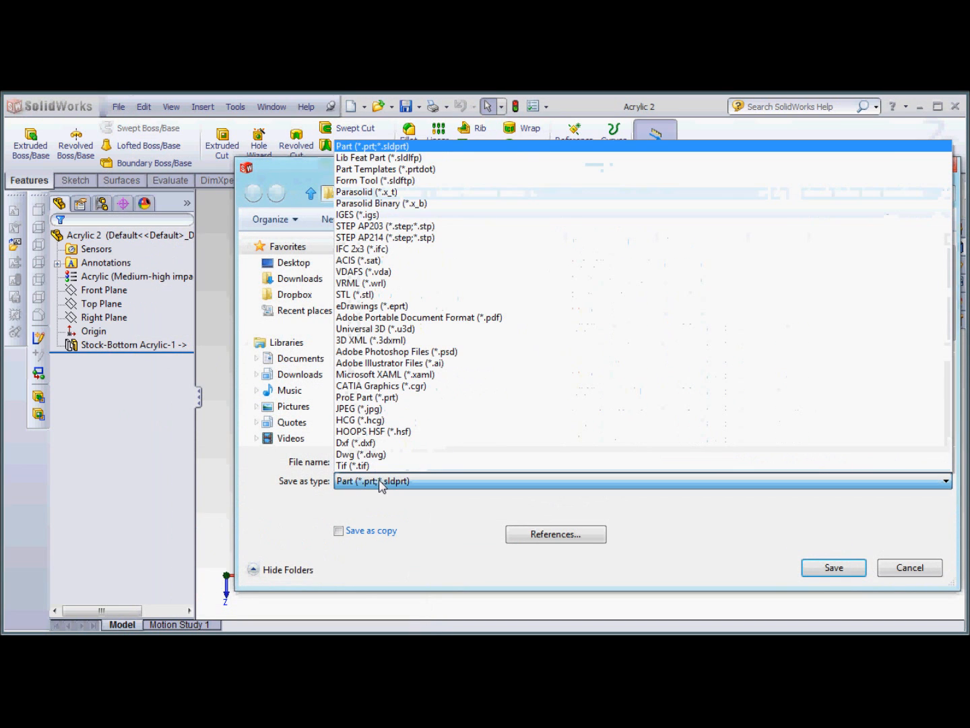
pyautogui.moveTo(411, 442)
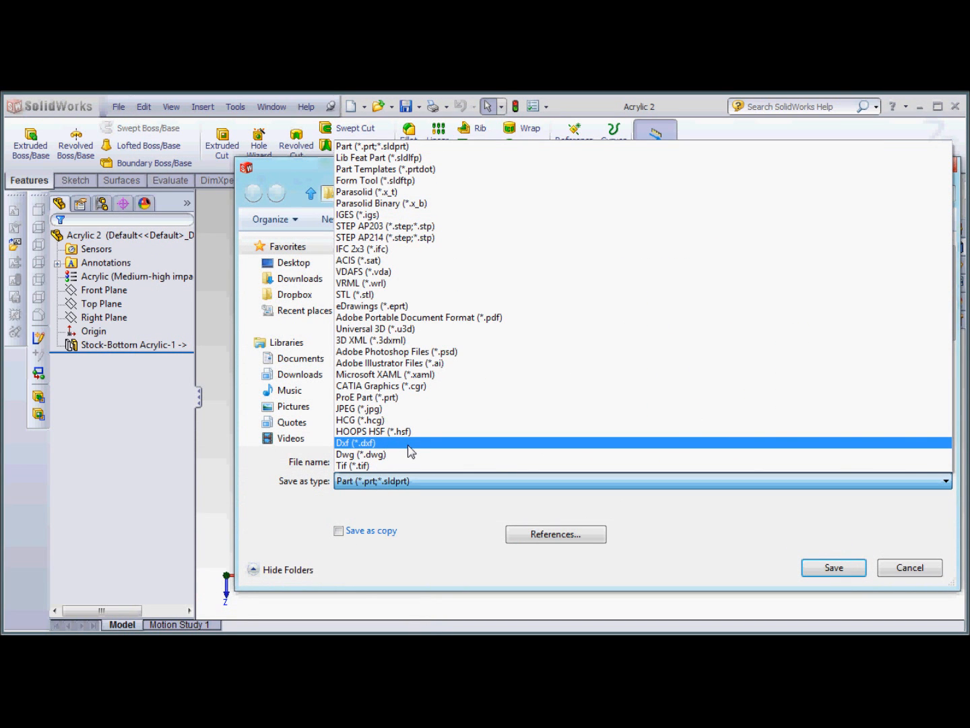
pyautogui.click(354, 442)
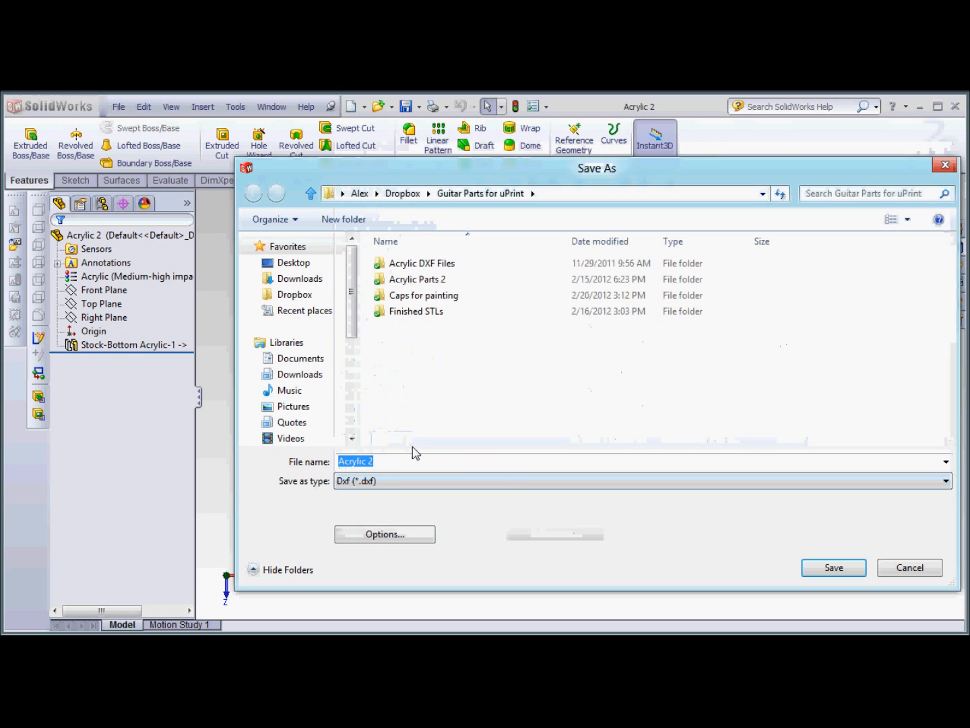
pyautogui.click(293, 262)
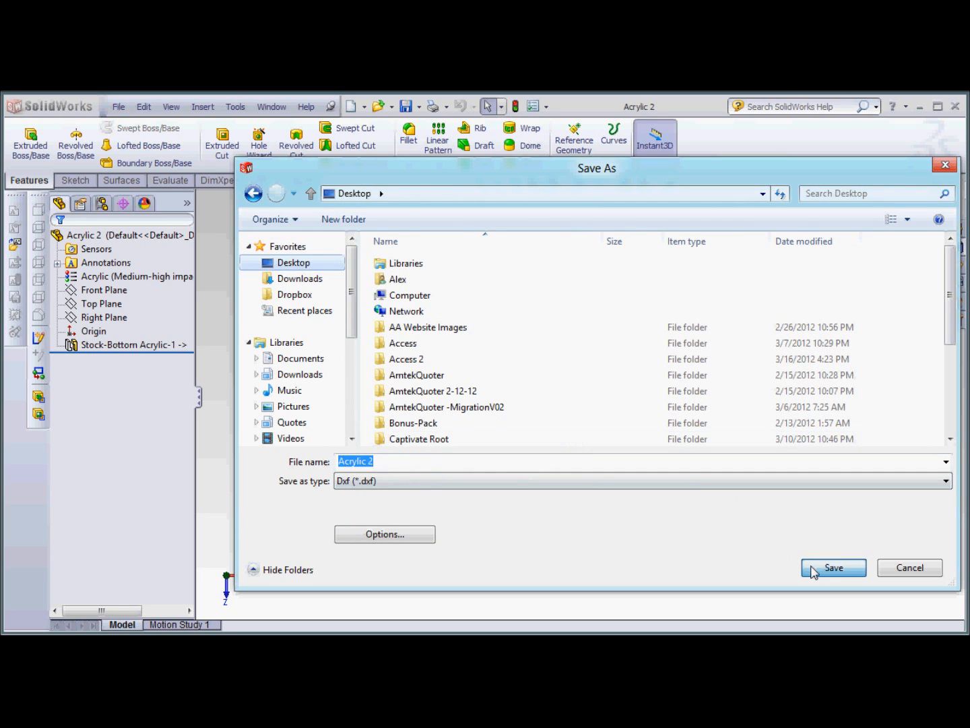
pyautogui.click(833, 568)
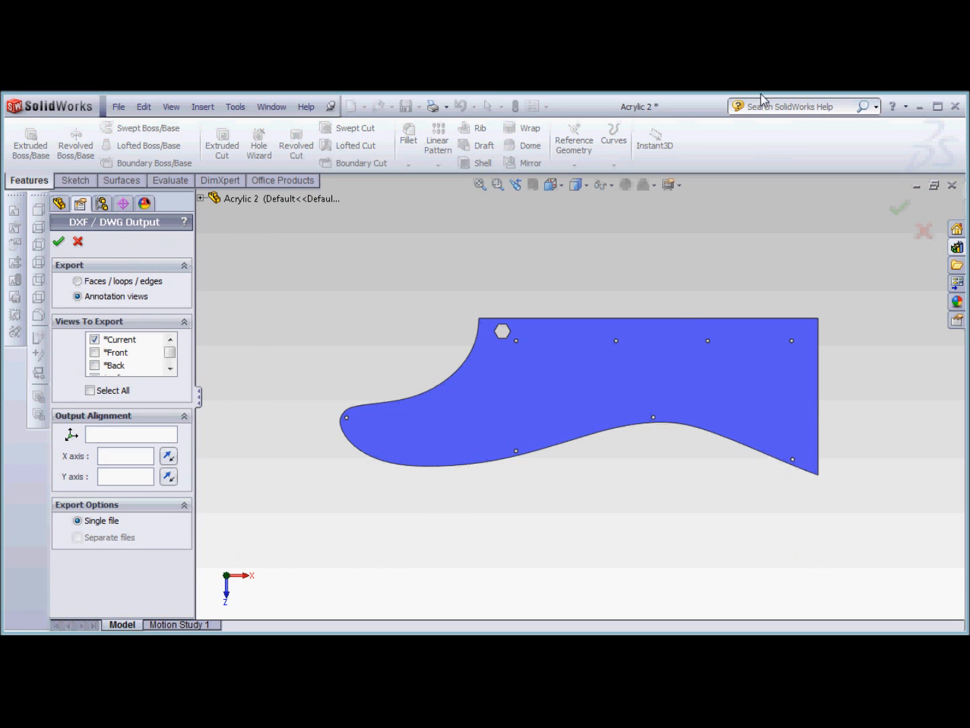
pyautogui.moveTo(361, 350)
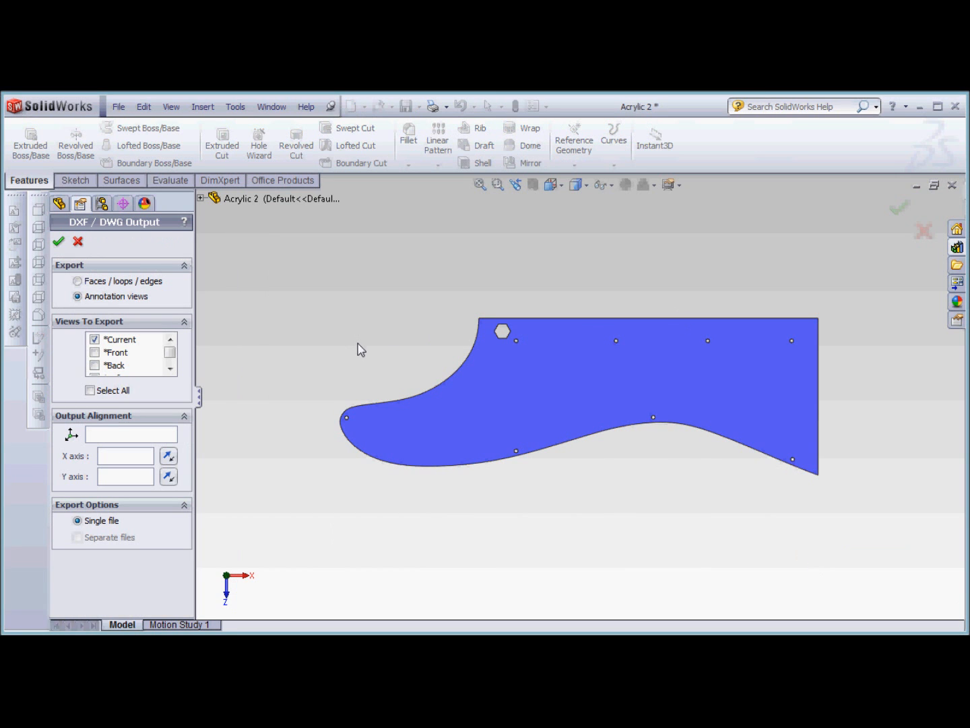
pyautogui.moveTo(121, 344)
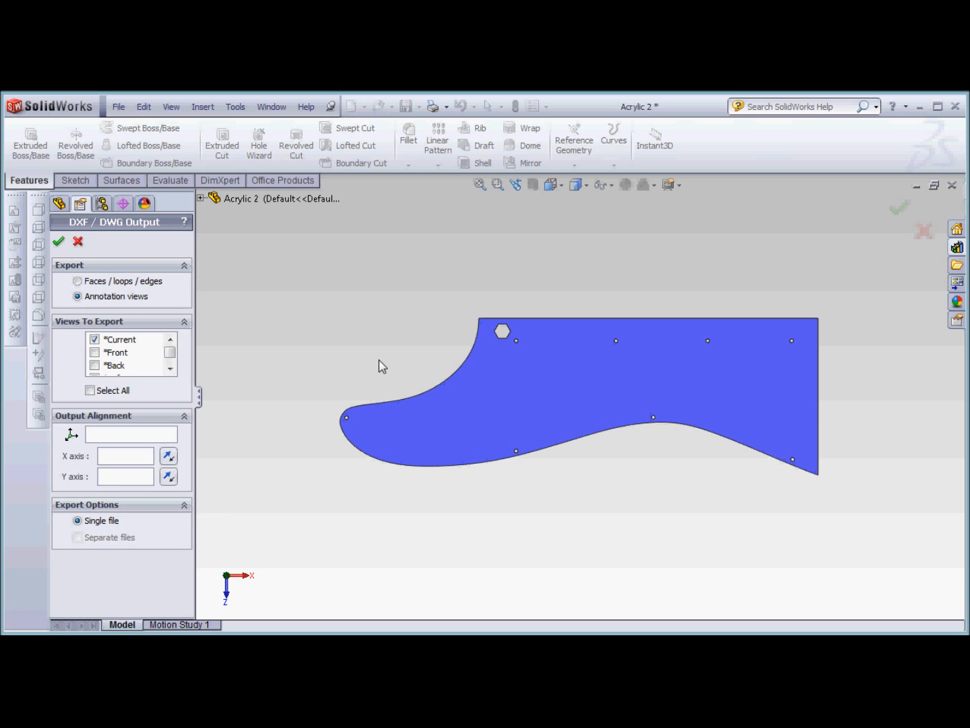
pyautogui.moveTo(551, 368)
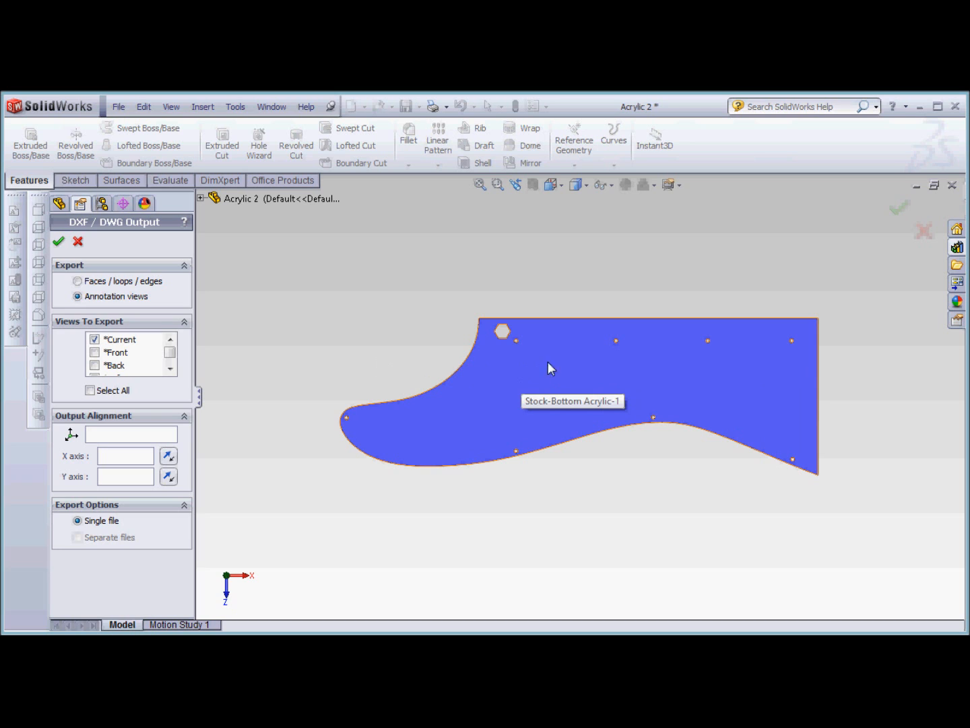
pyautogui.moveTo(493, 393)
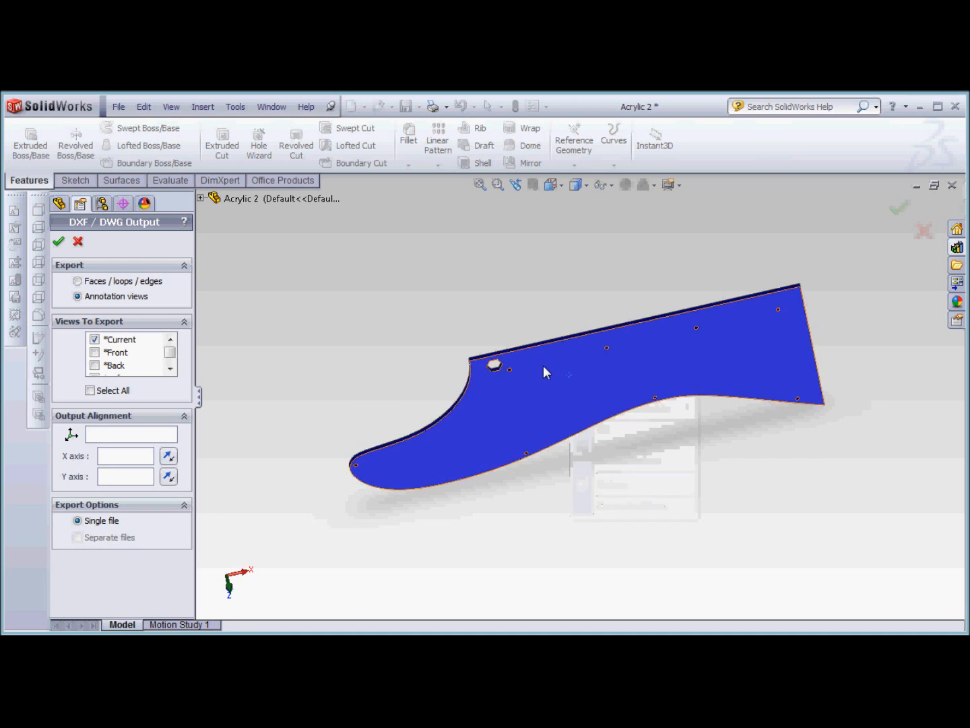
pyautogui.rightClick(563, 355)
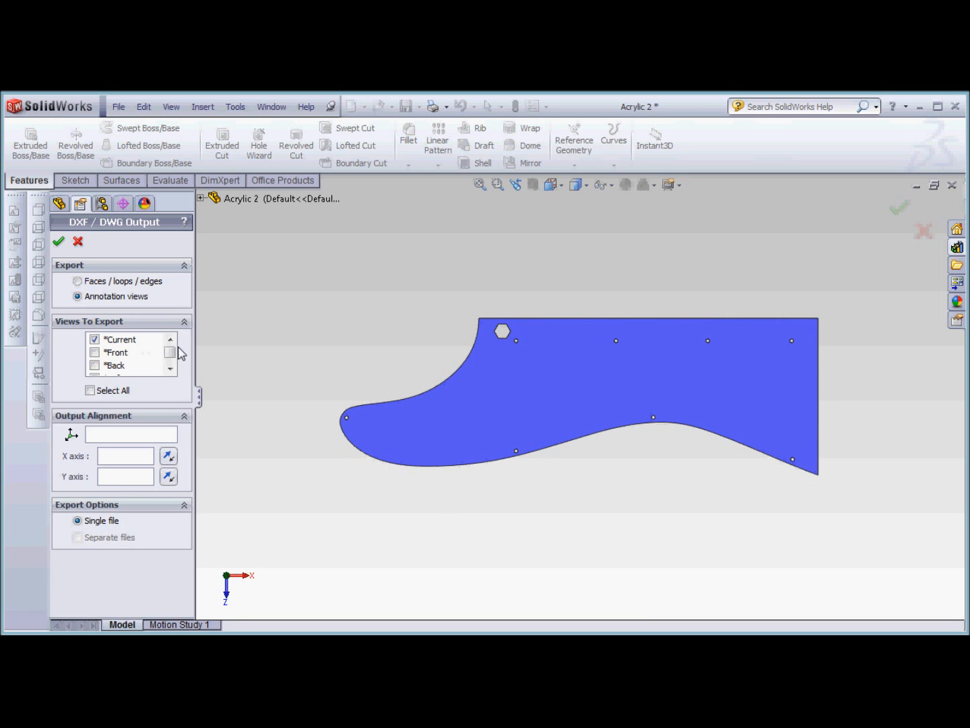
pyautogui.moveTo(234, 351)
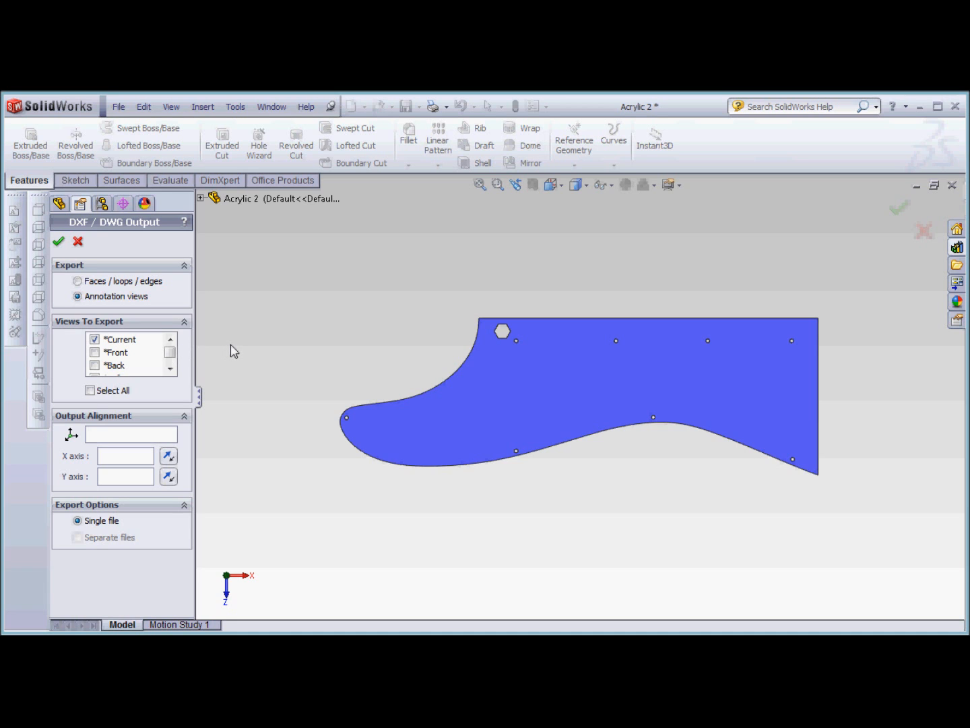
# Step: Cancel the annotation-view export and resave the pickguard's flat face as a Desktop DXF
pyautogui.click(58, 241)
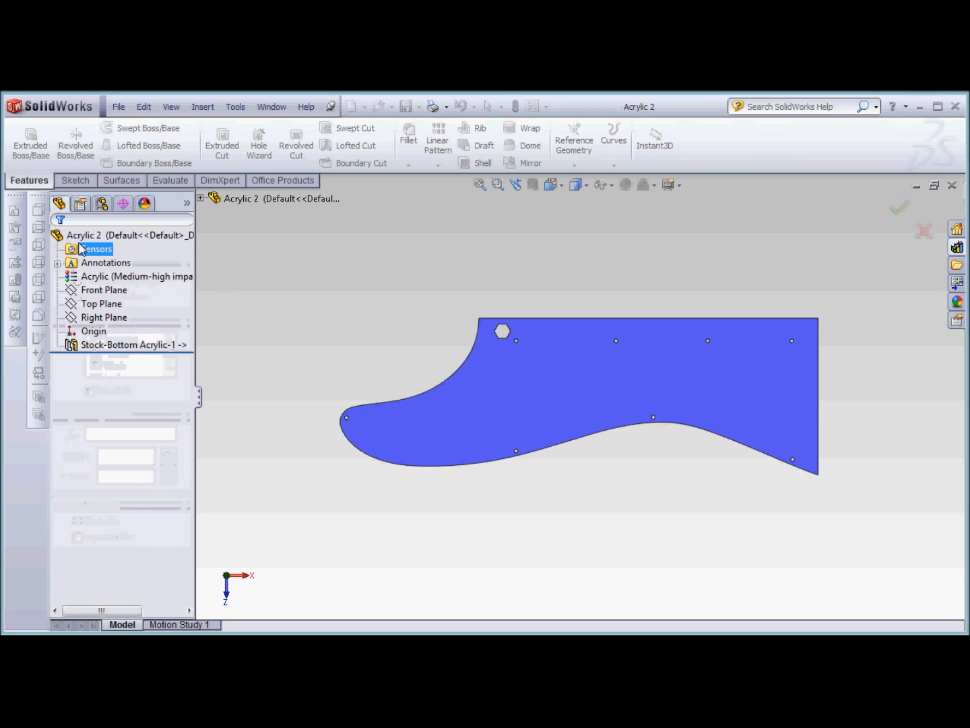
pyautogui.click(134, 345)
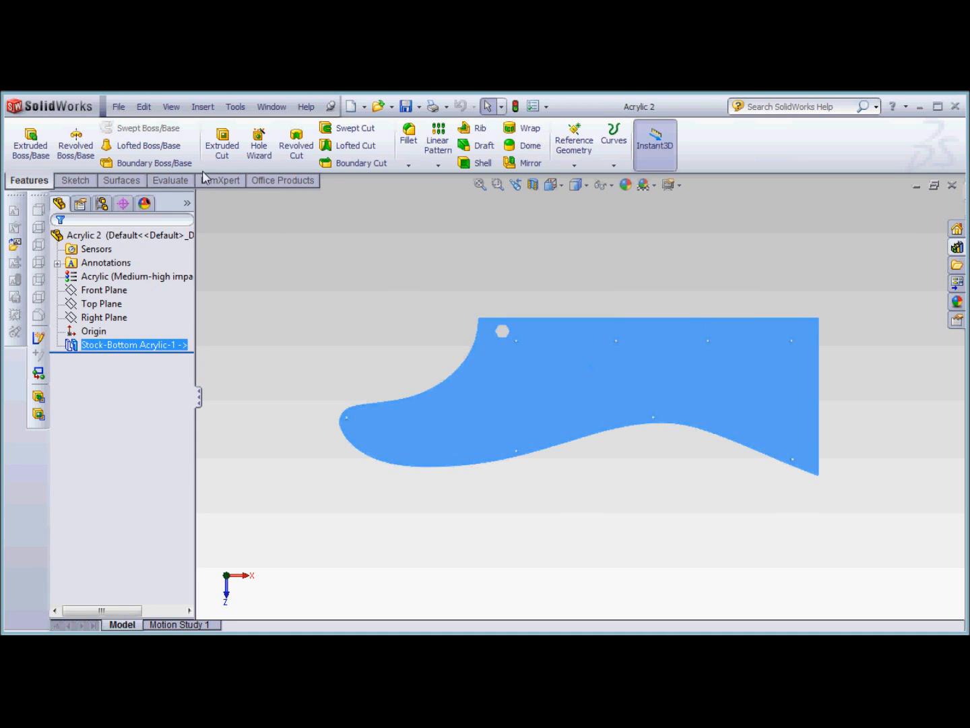
pyautogui.click(118, 106)
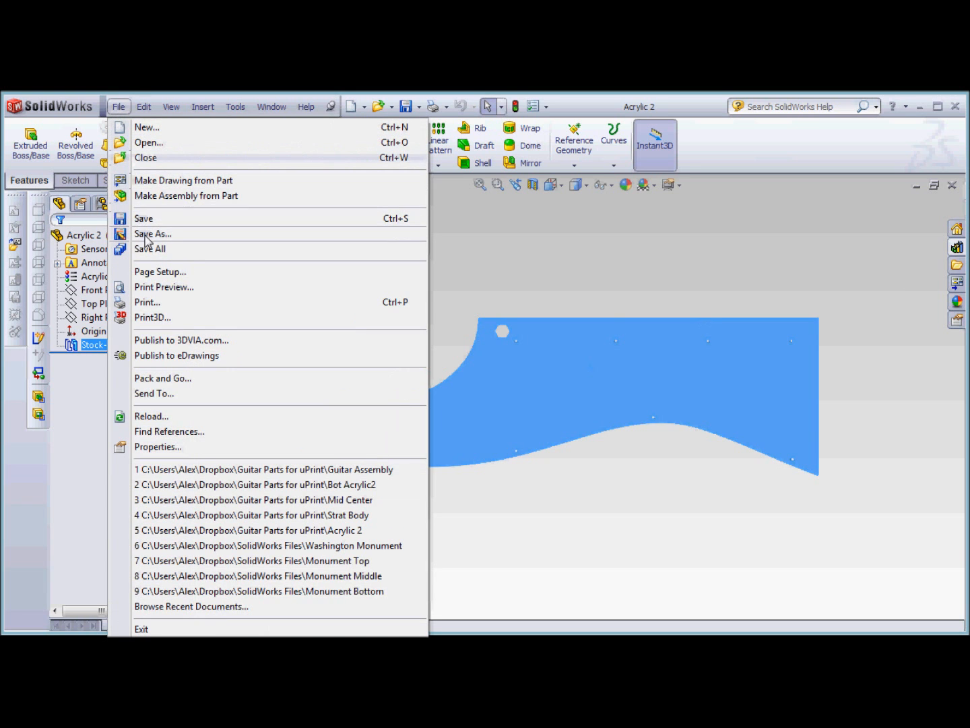
pyautogui.click(153, 234)
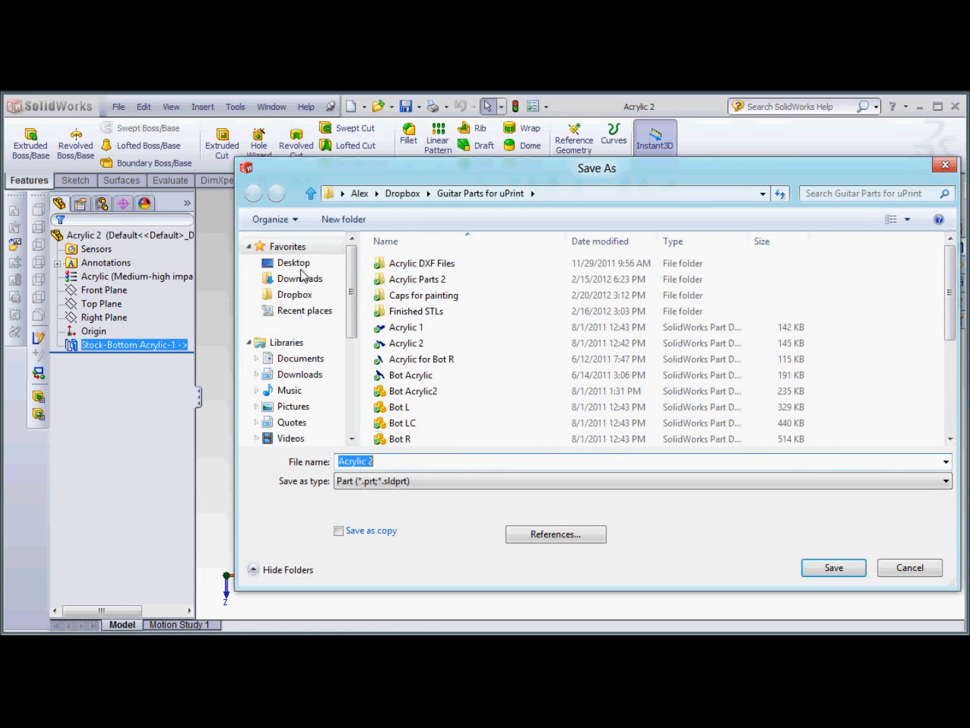
pyautogui.click(945, 481)
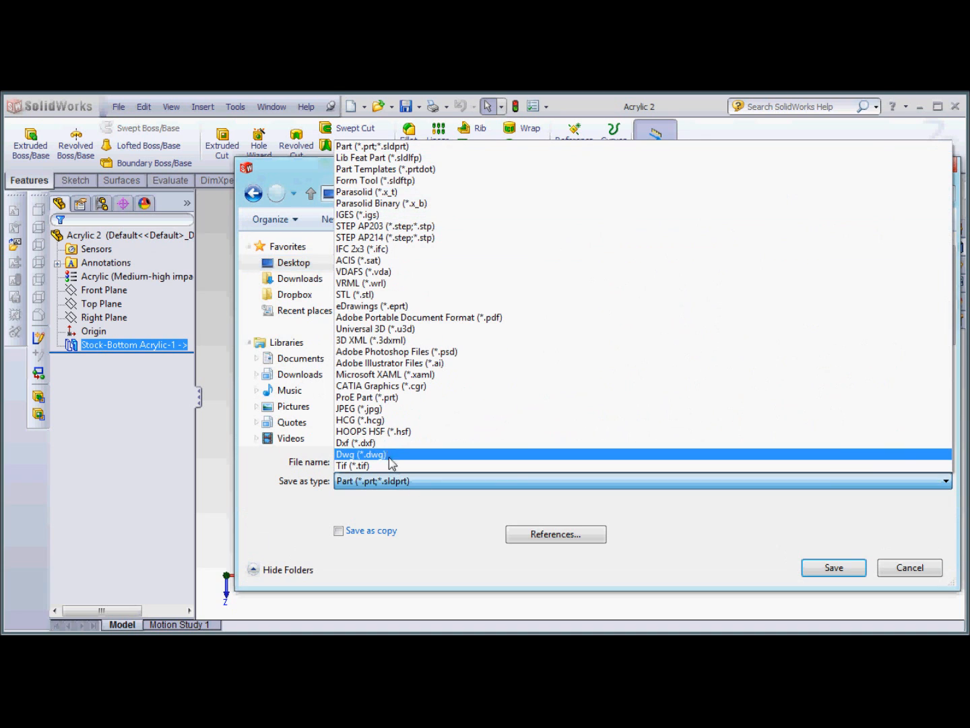
pyautogui.click(350, 443)
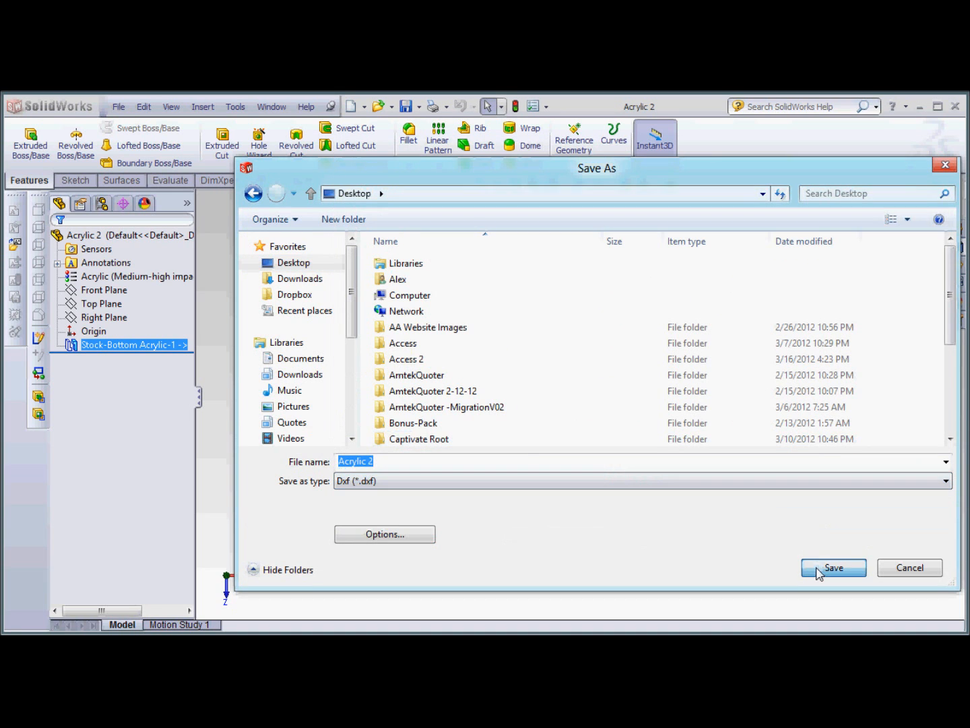
pyautogui.click(832, 567)
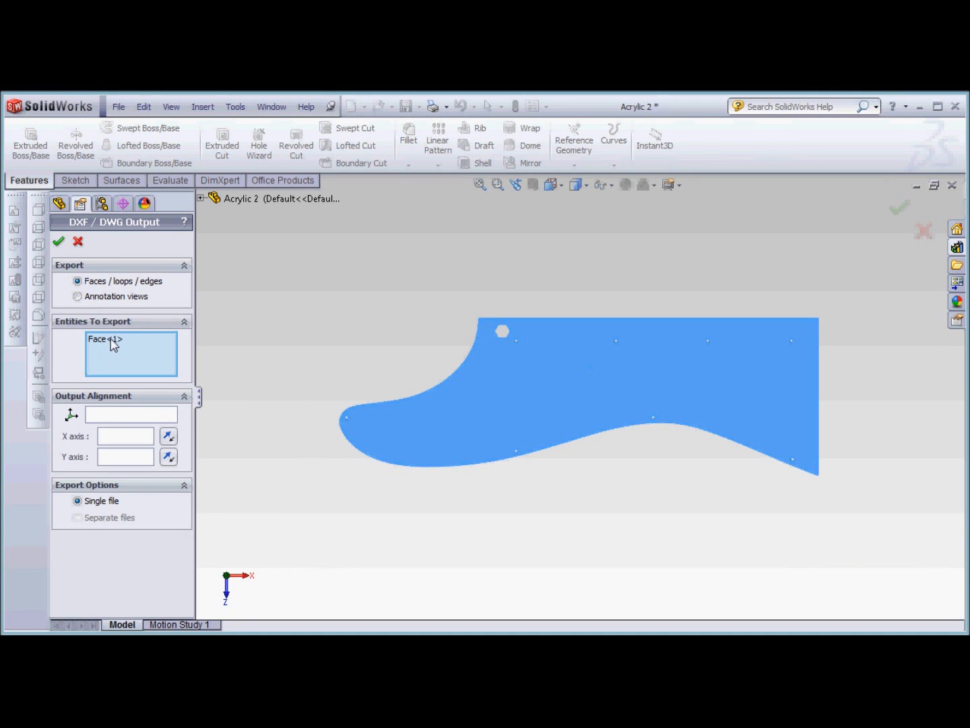
pyautogui.moveTo(60, 242)
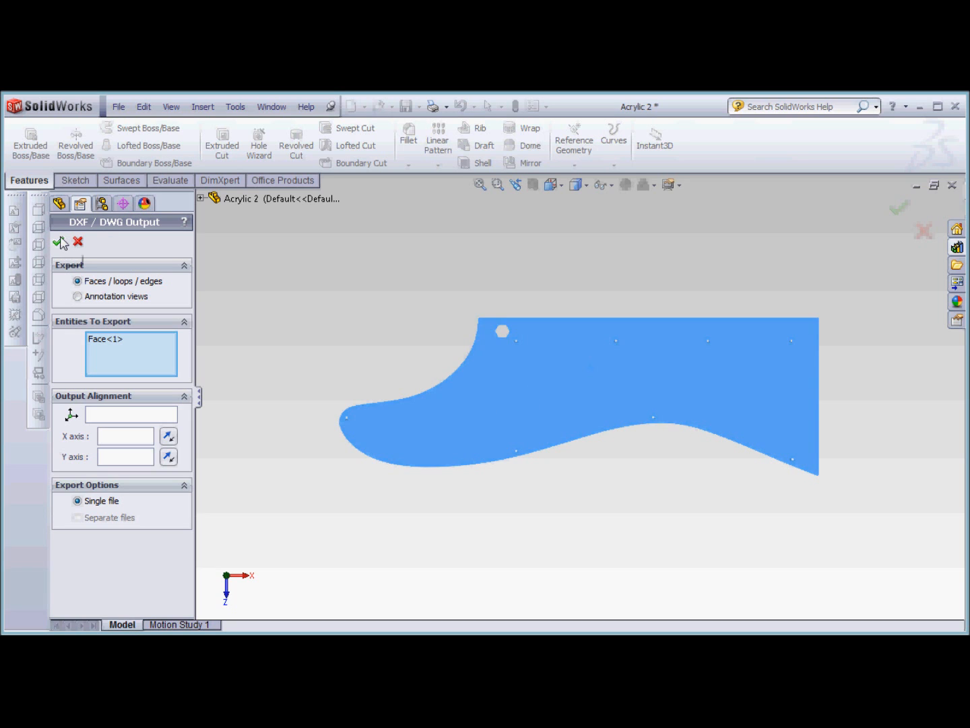
# Step: Remove the top mounting holes and hexagon in DXF cleanup, then save the outline
pyautogui.click(60, 242)
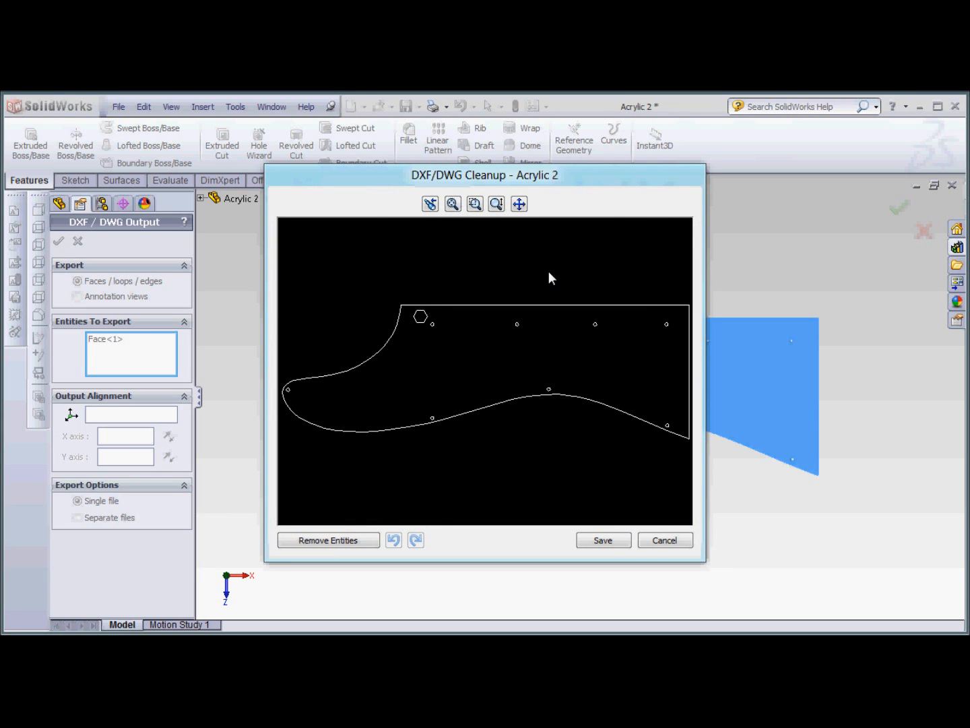
pyautogui.moveTo(514, 183)
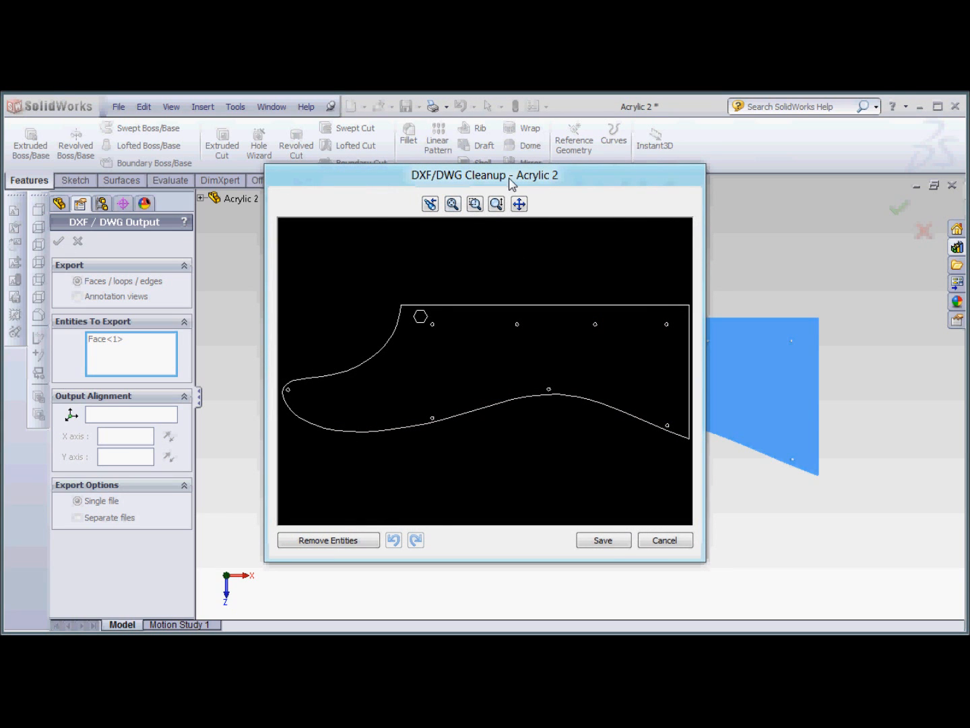
pyautogui.moveTo(602, 336)
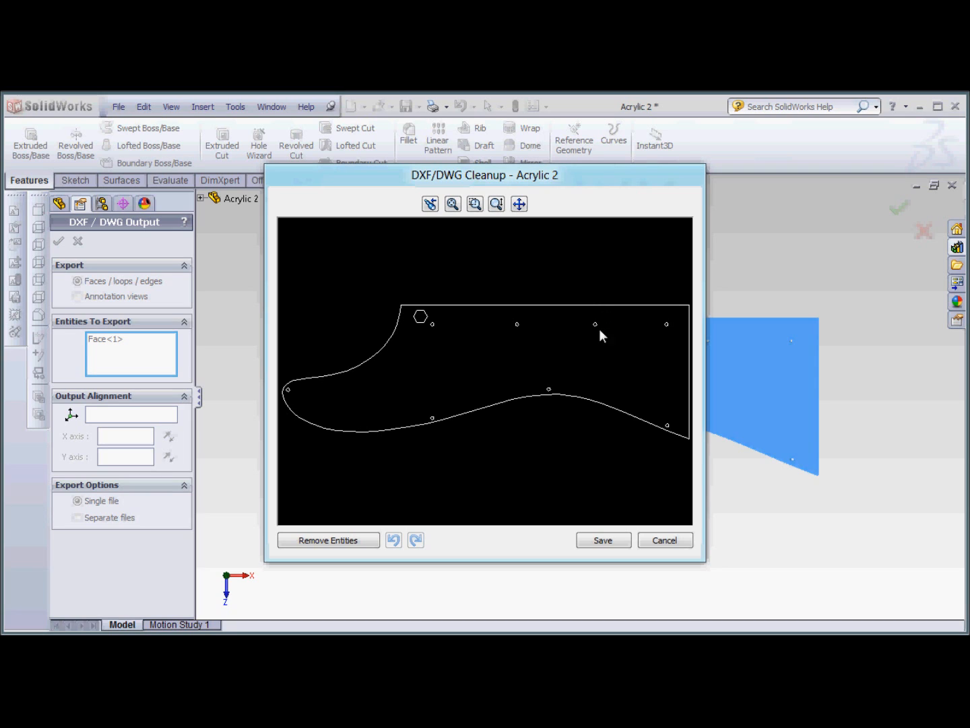
pyautogui.moveTo(545, 367)
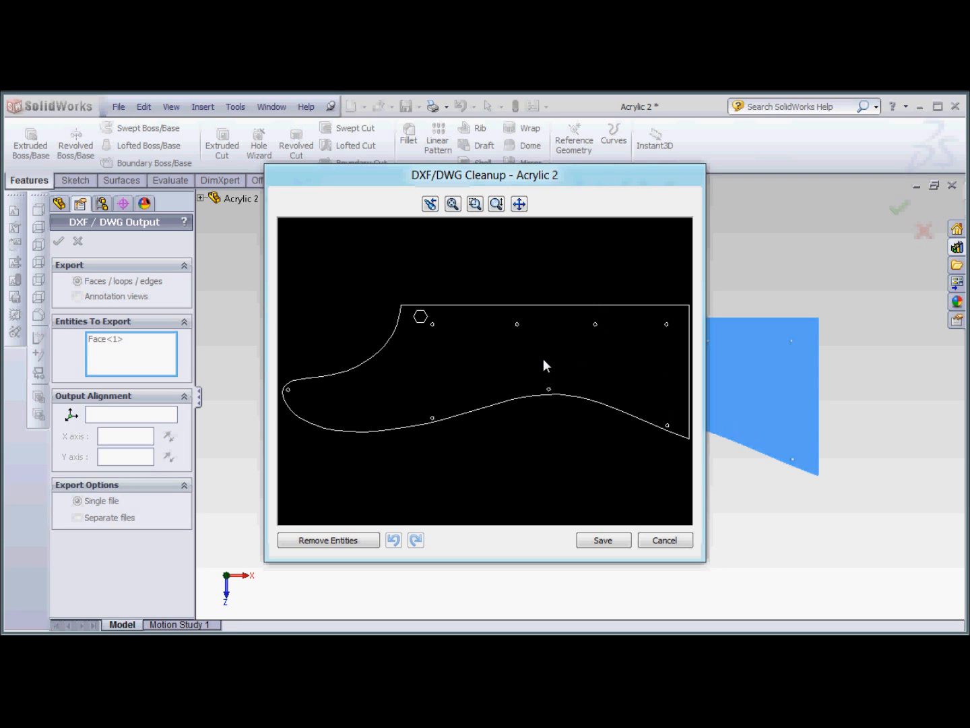
pyautogui.moveTo(465, 331)
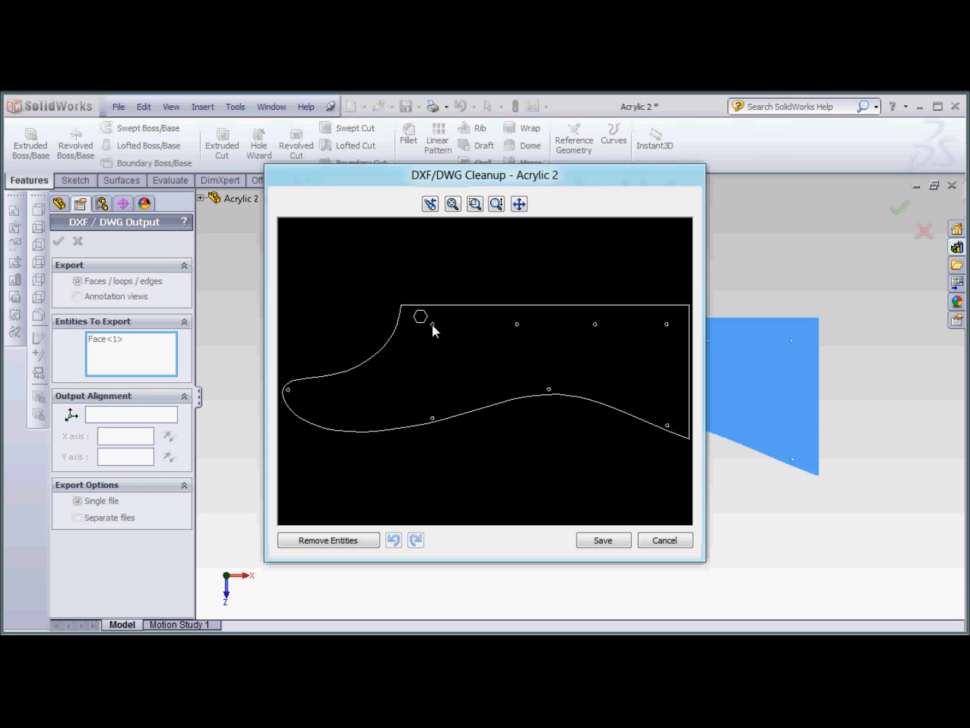
pyautogui.click(432, 325)
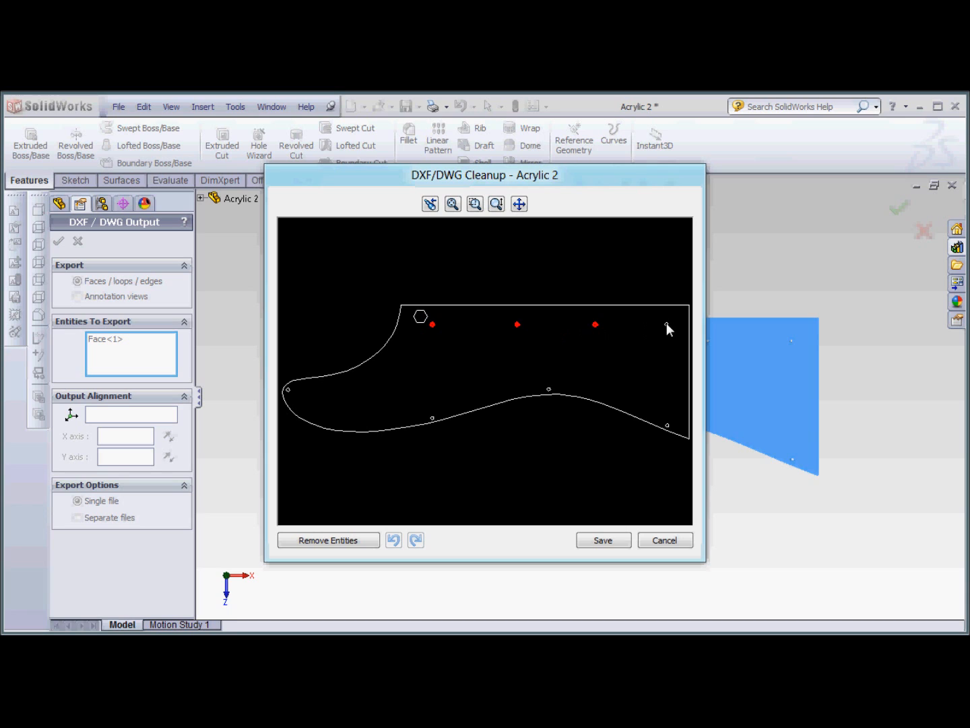
pyautogui.click(328, 539)
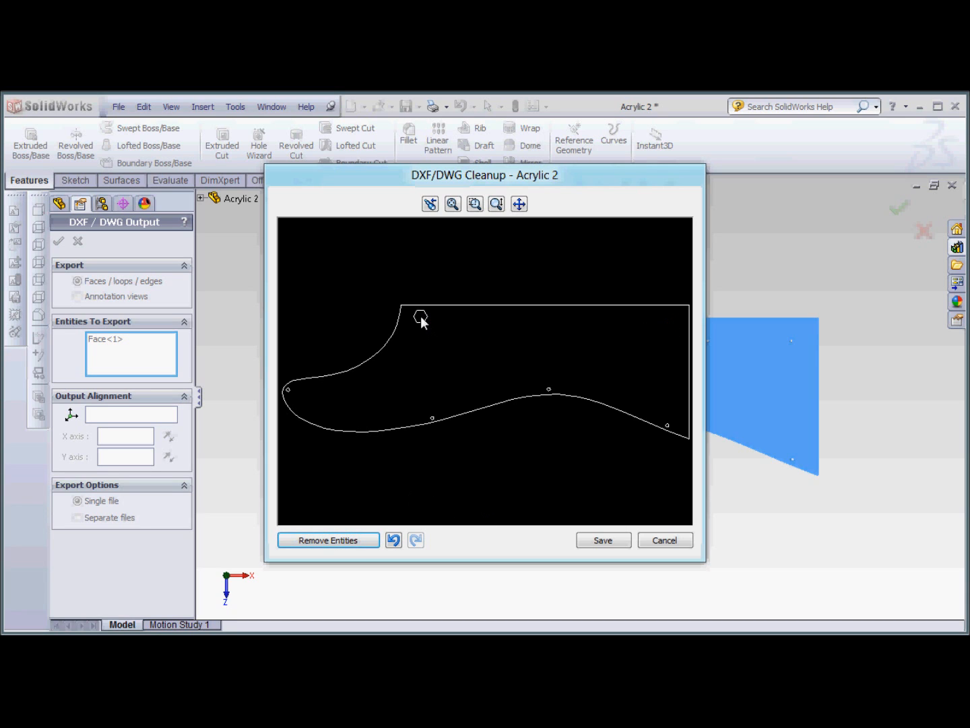
pyautogui.click(416, 320)
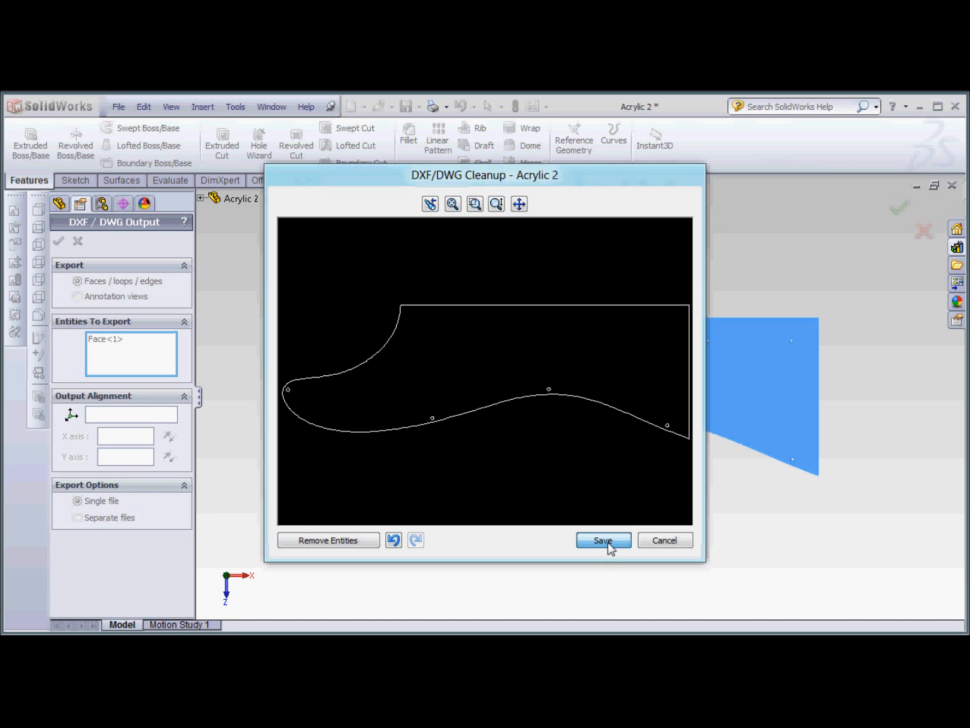
pyautogui.click(603, 541)
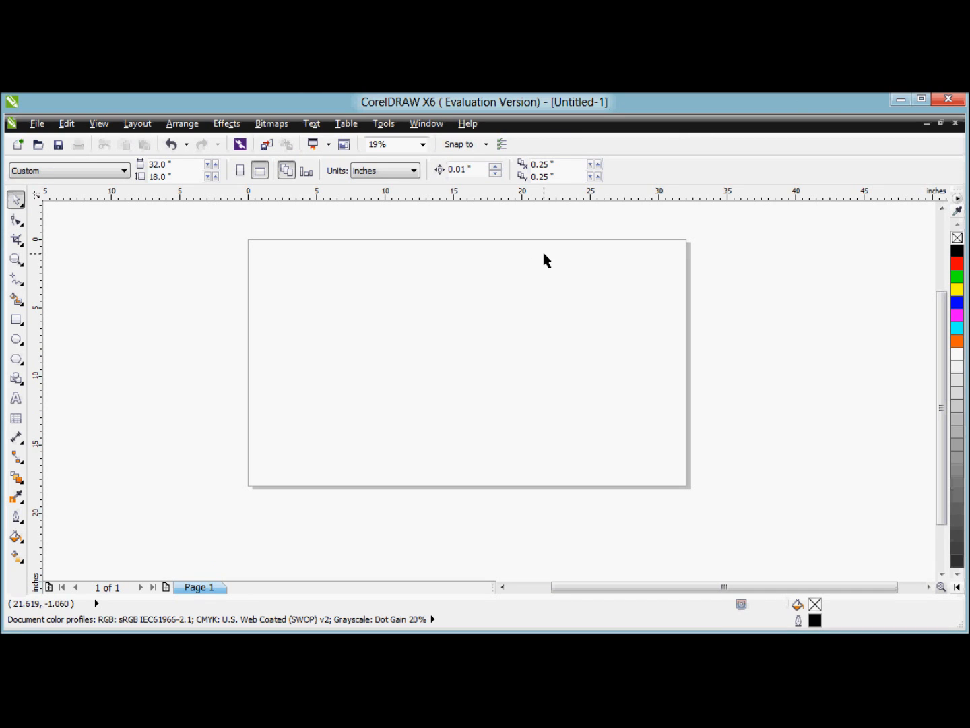
pyautogui.moveTo(611, 470)
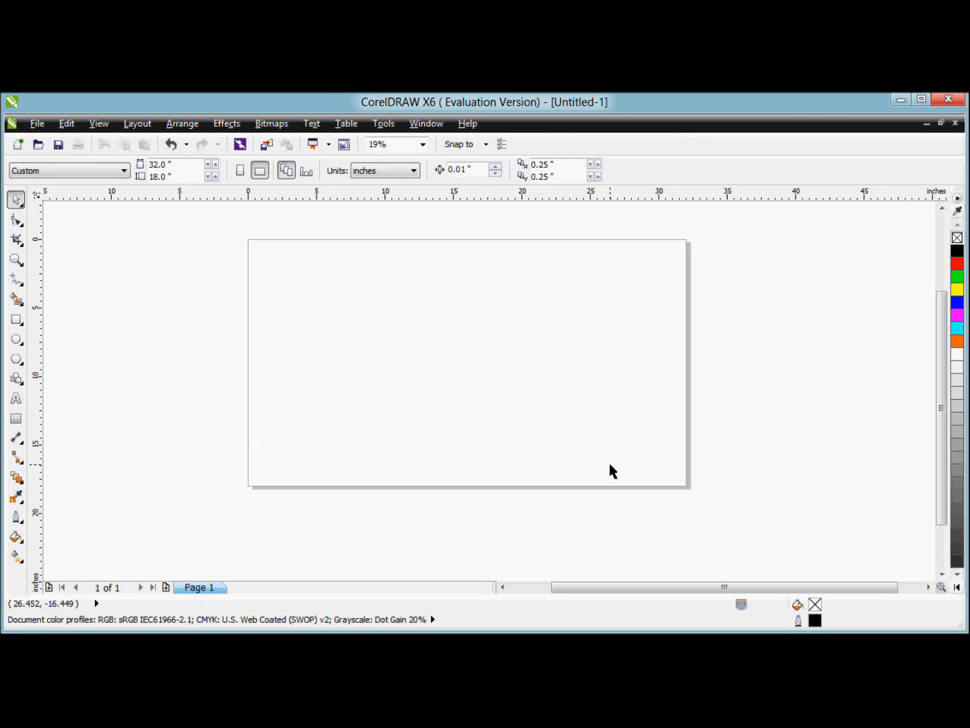
pyautogui.moveTo(614, 463)
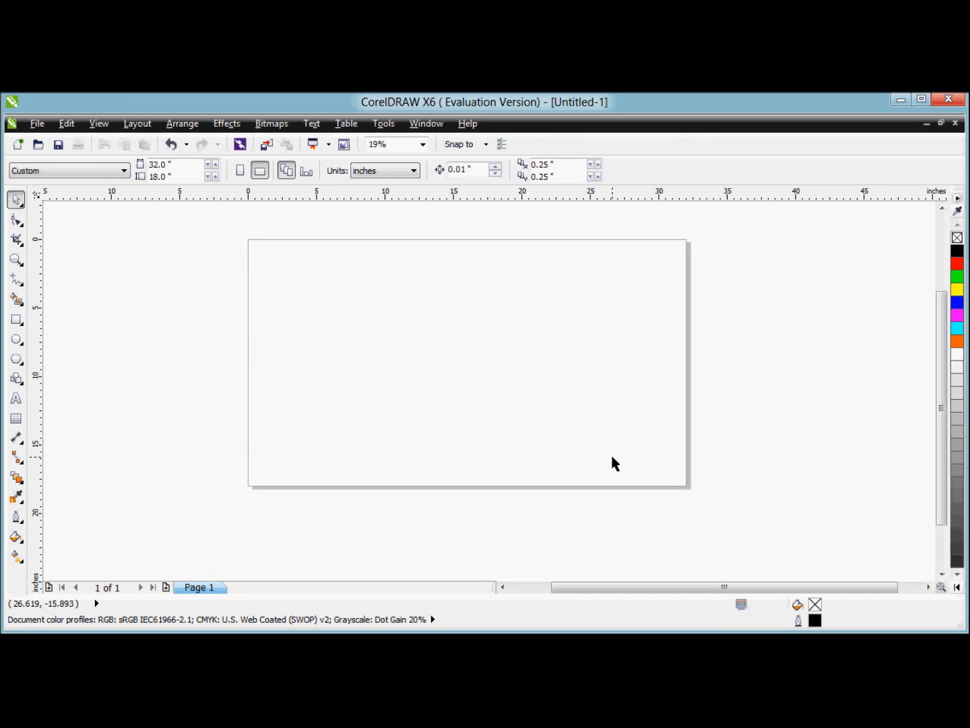
pyautogui.moveTo(609, 462)
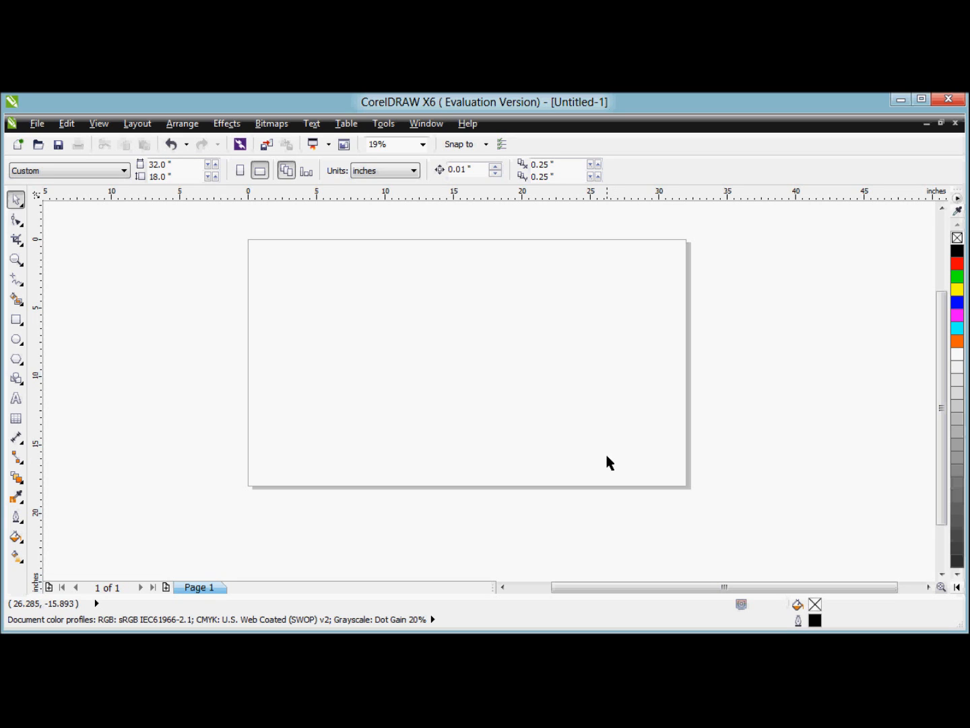
pyautogui.moveTo(619, 458)
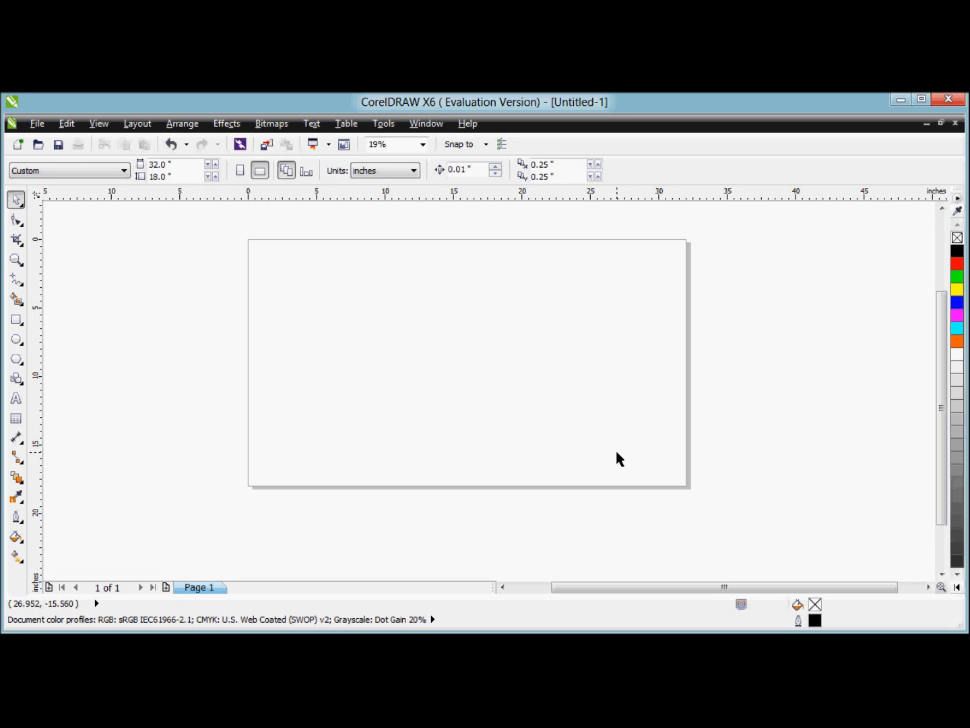
pyautogui.moveTo(360, 247)
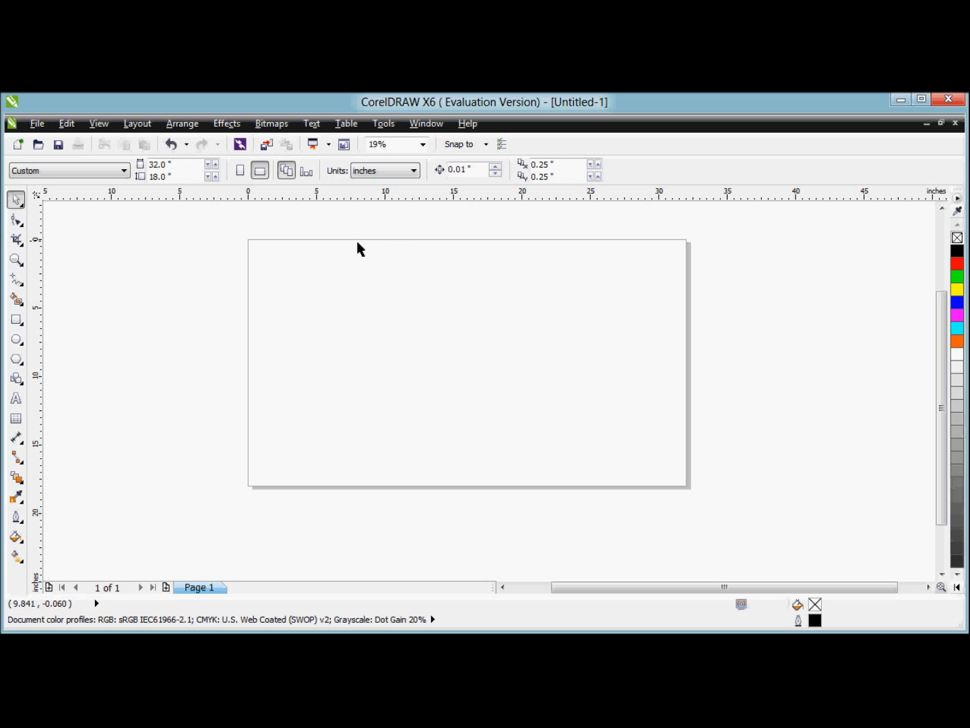
pyautogui.moveTo(590, 487)
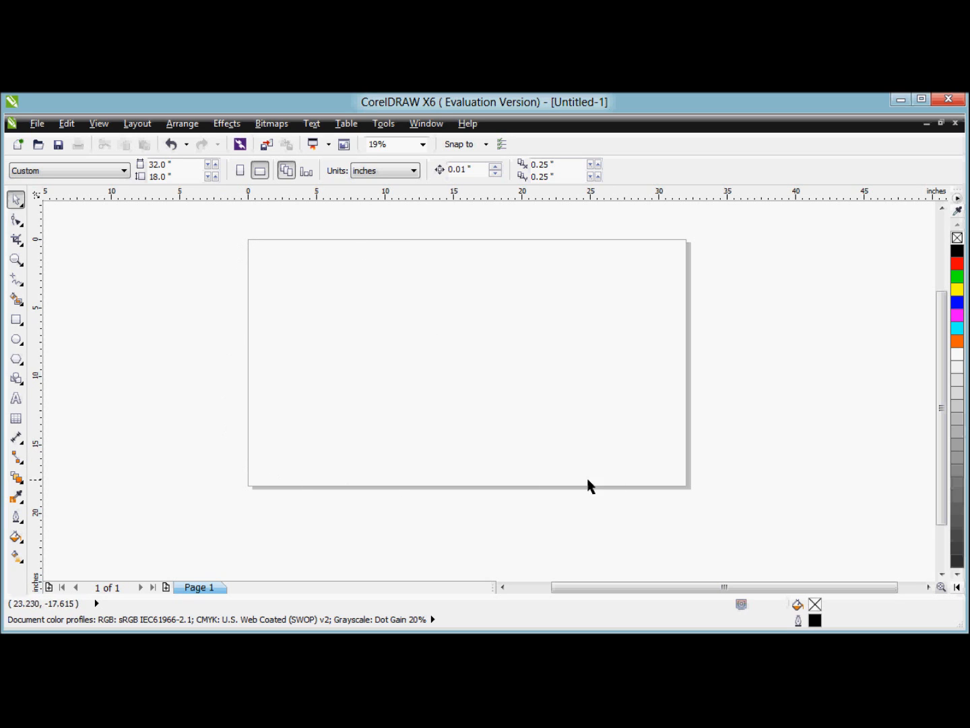
pyautogui.moveTo(879, 279)
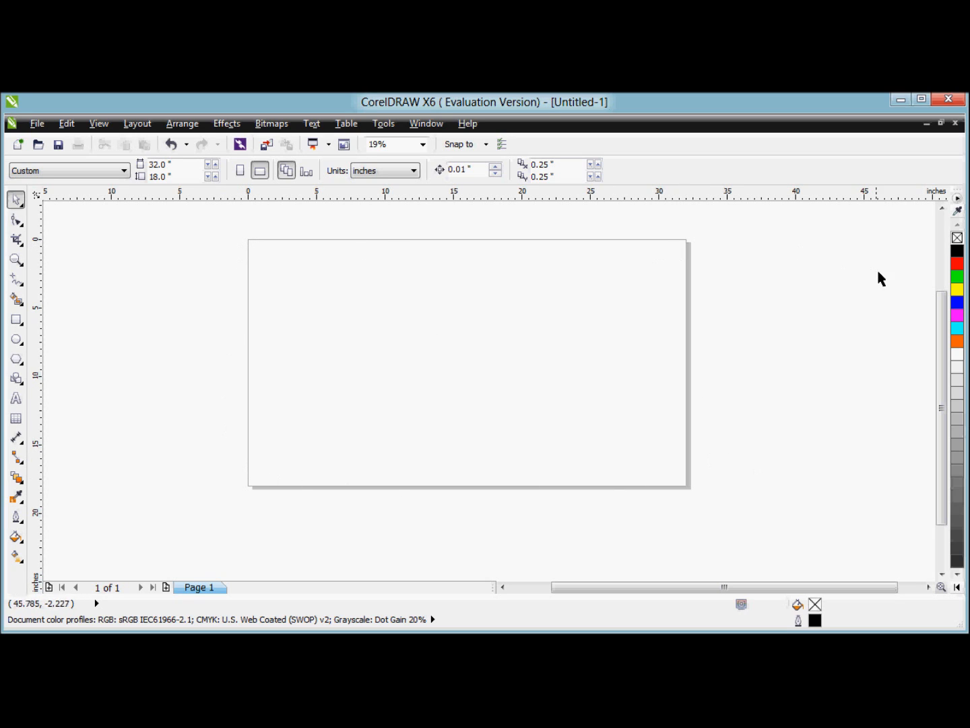
pyautogui.moveTo(892, 266)
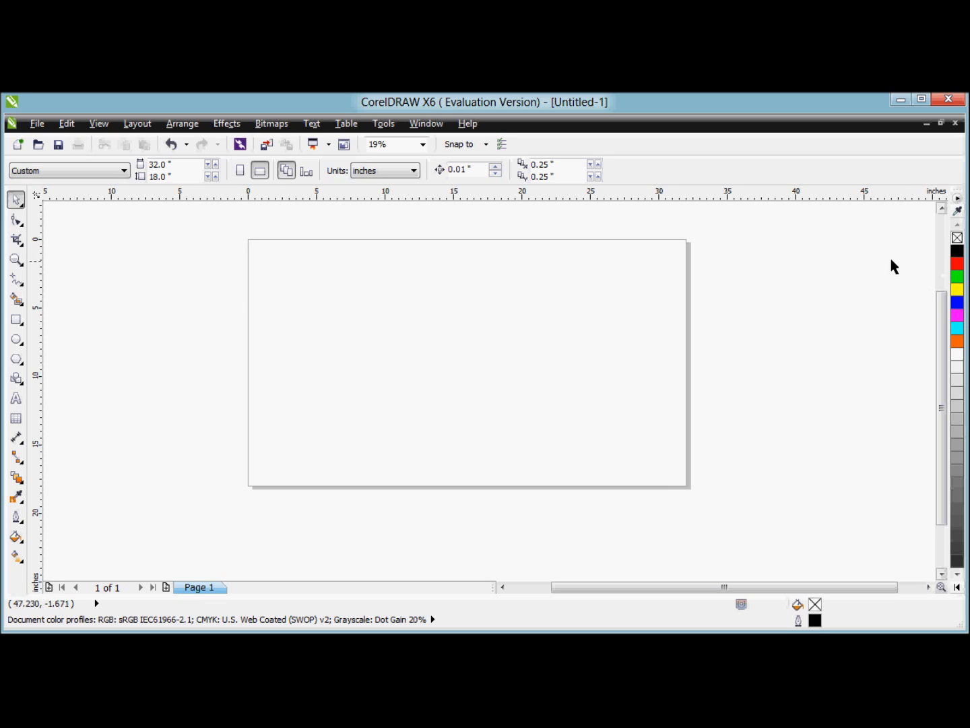
pyautogui.moveTo(833, 268)
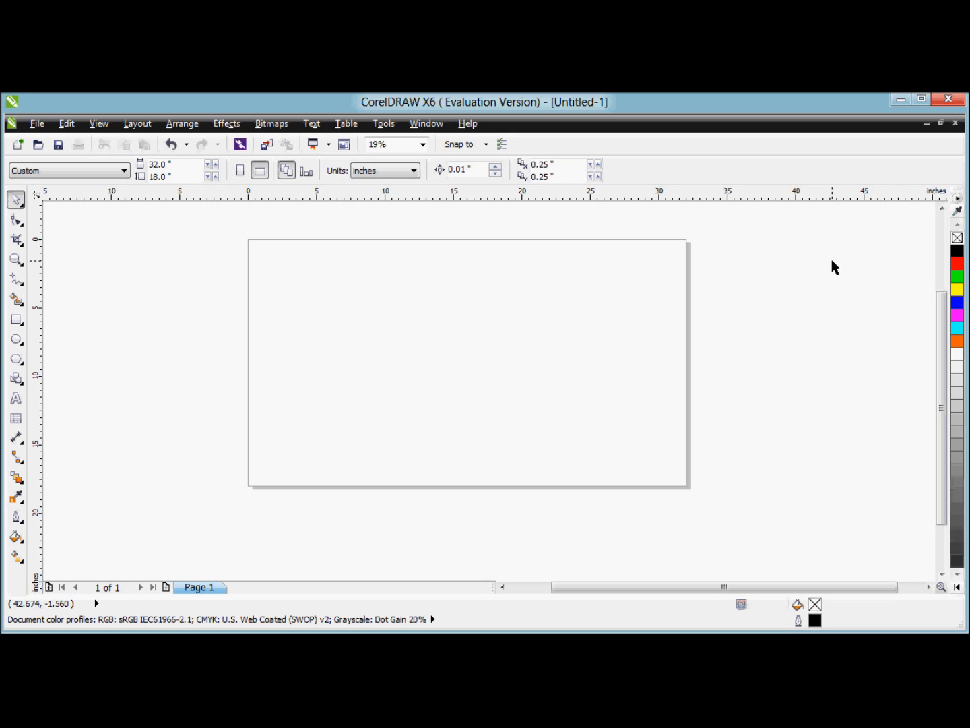
pyautogui.moveTo(613, 347)
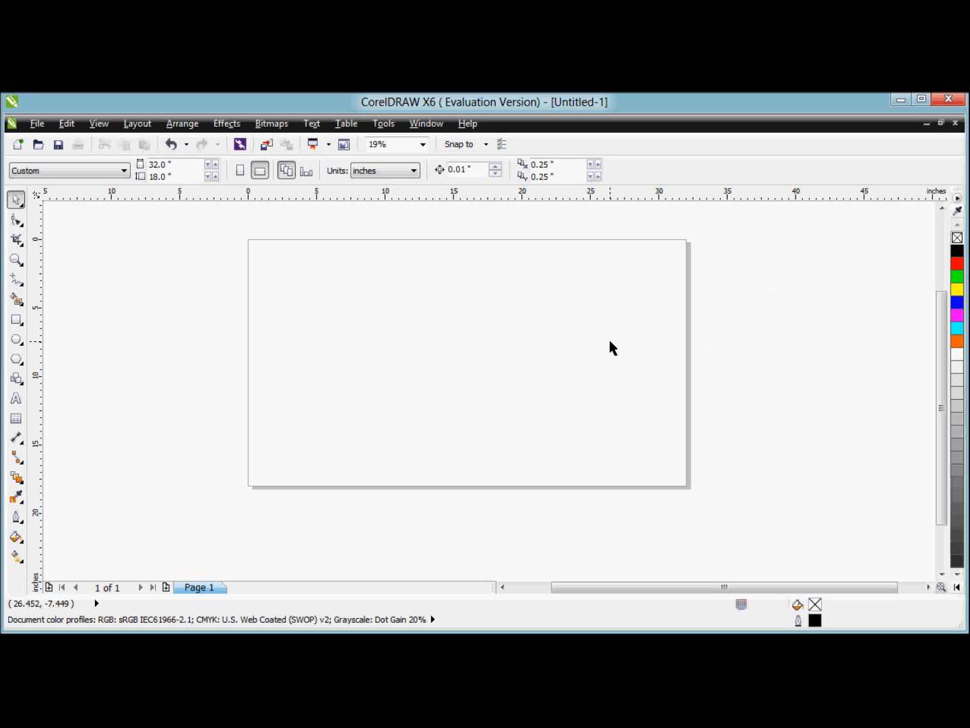
pyautogui.moveTo(503, 337)
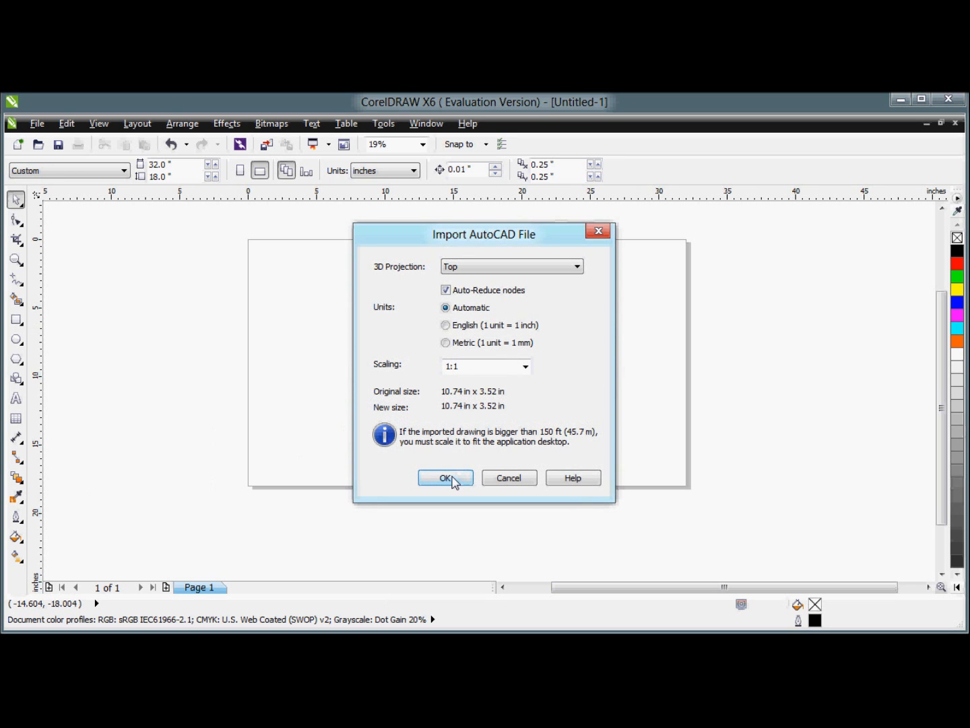
# Step: Import the DXF at 1:1 scale and place the pickguard outline on the page
pyautogui.click(445, 478)
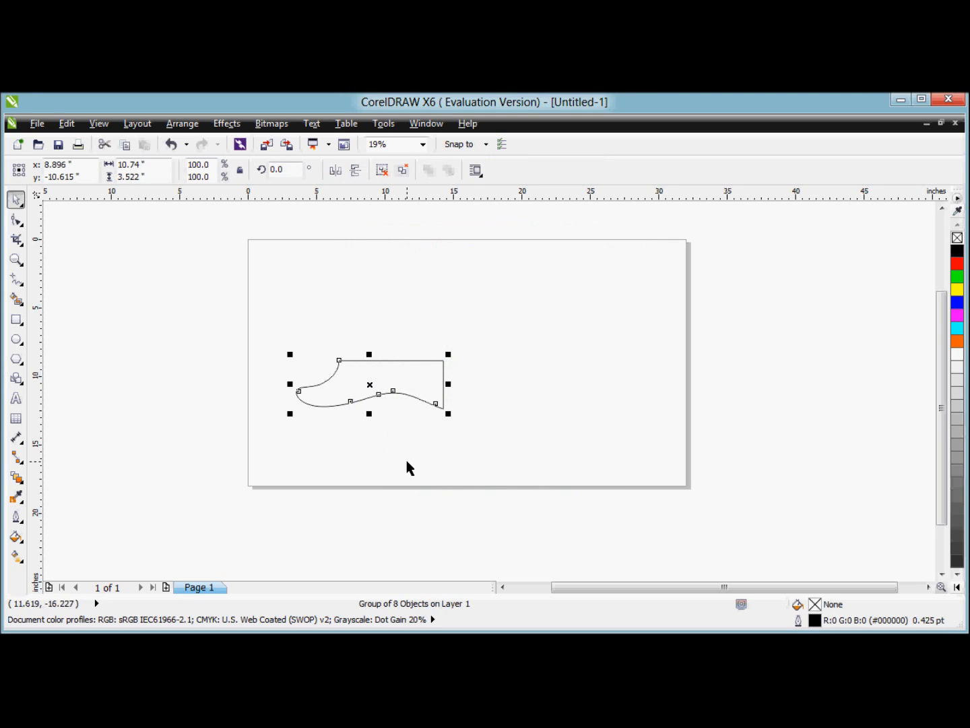
pyautogui.click(37, 124)
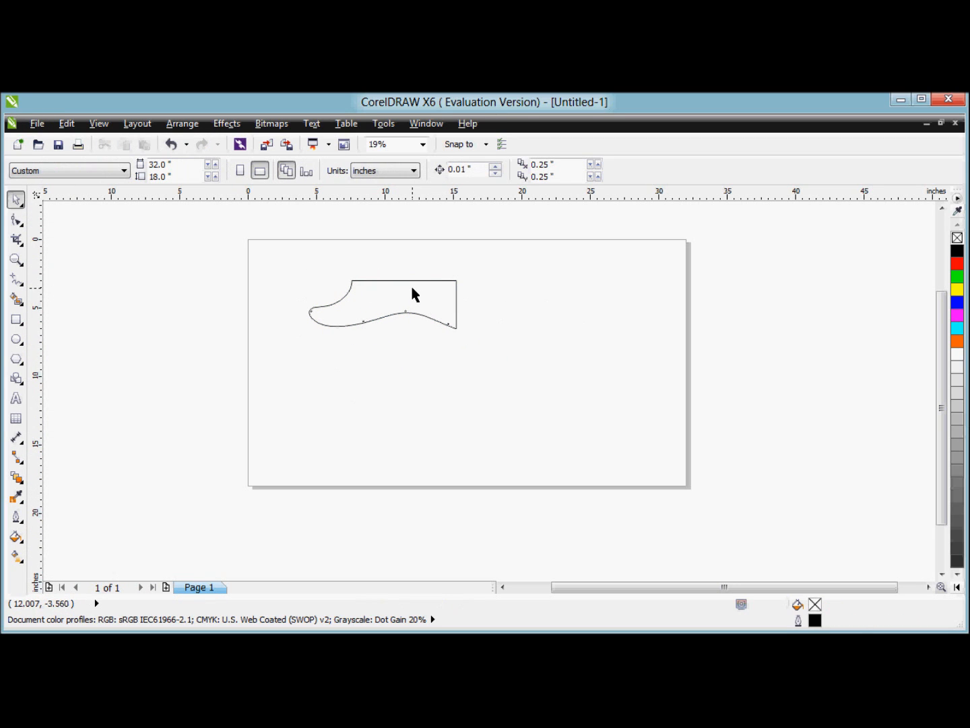
pyautogui.moveTo(253, 247)
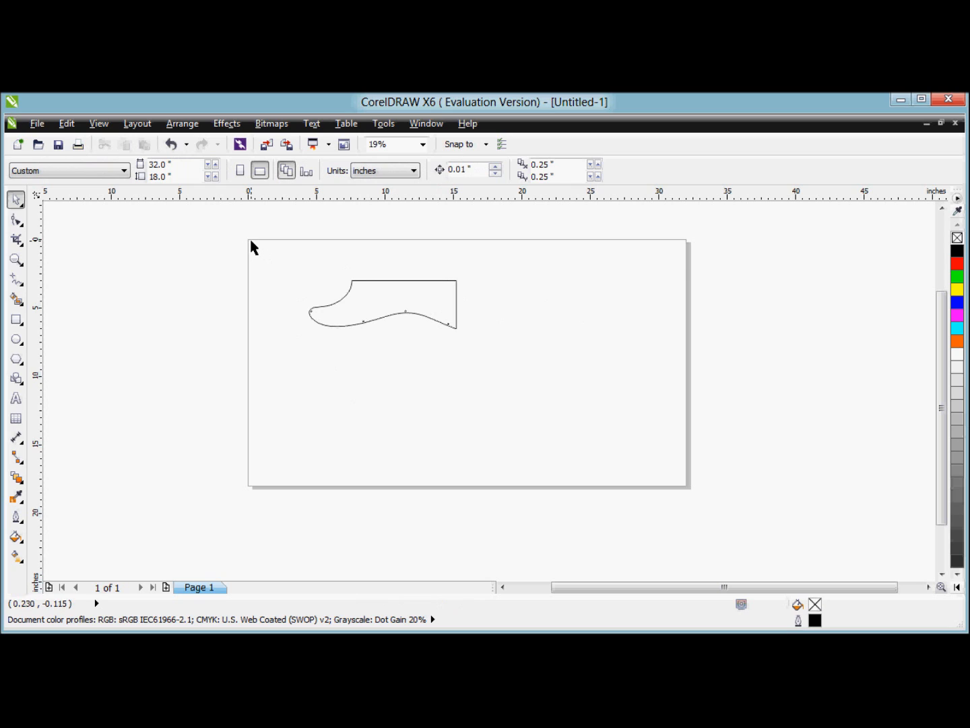
pyautogui.moveTo(537, 489)
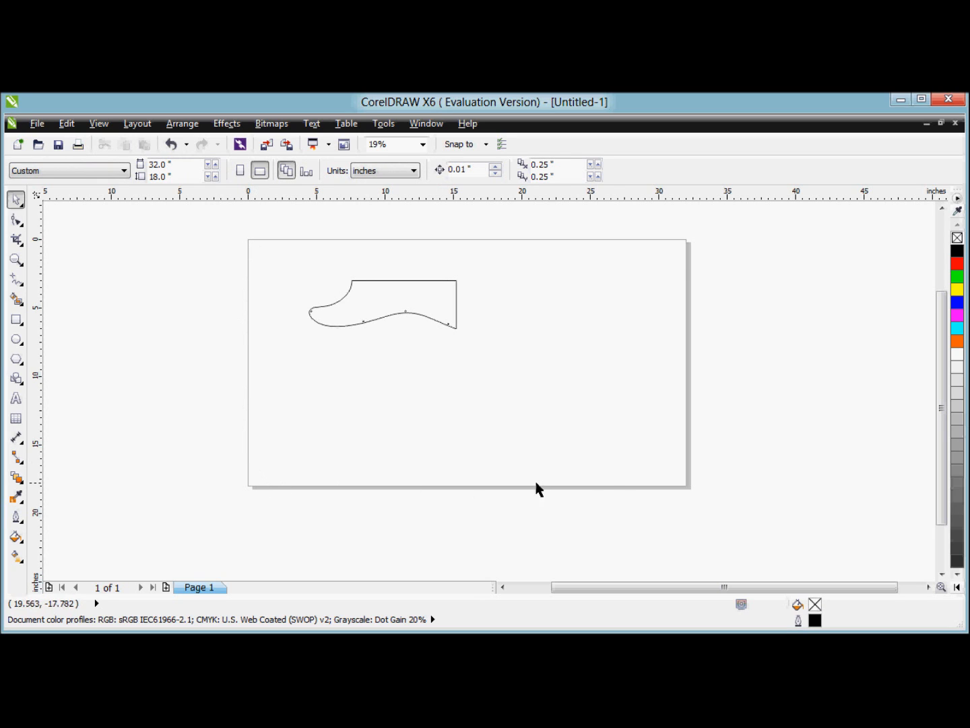
pyautogui.moveTo(613, 487)
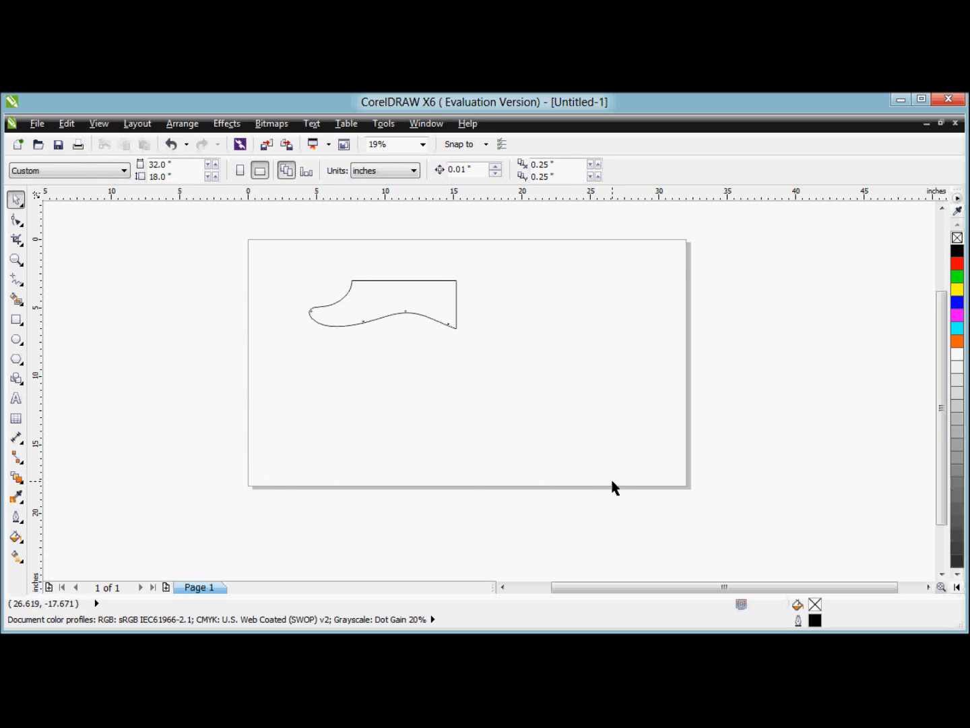
pyautogui.moveTo(368, 287)
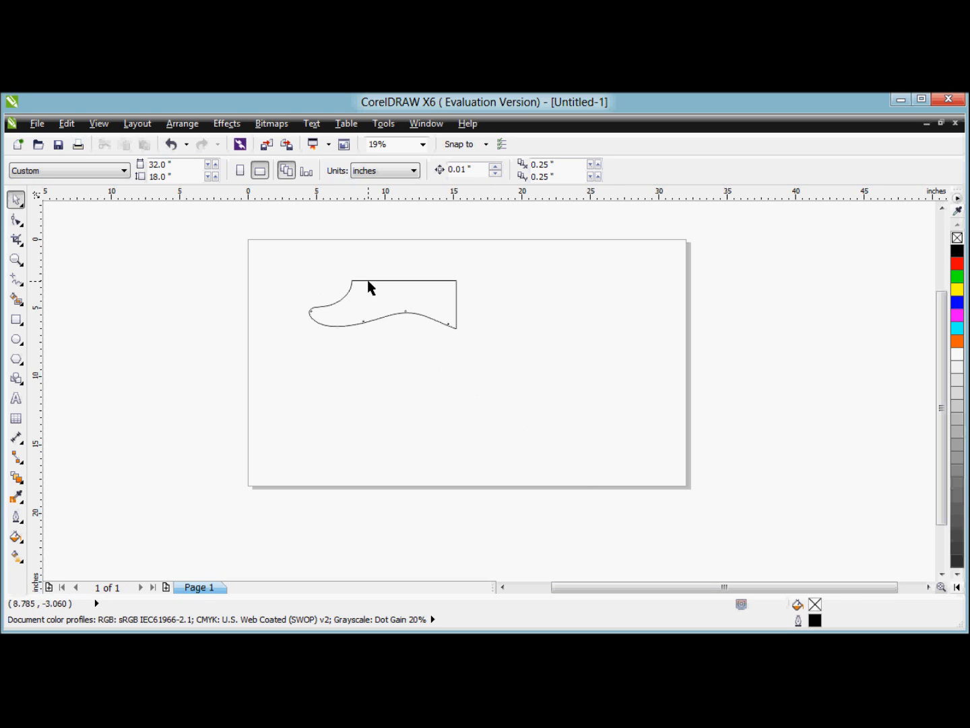
# Step: Drag the pickguard outline group toward the page's upper right
pyautogui.click(370, 293)
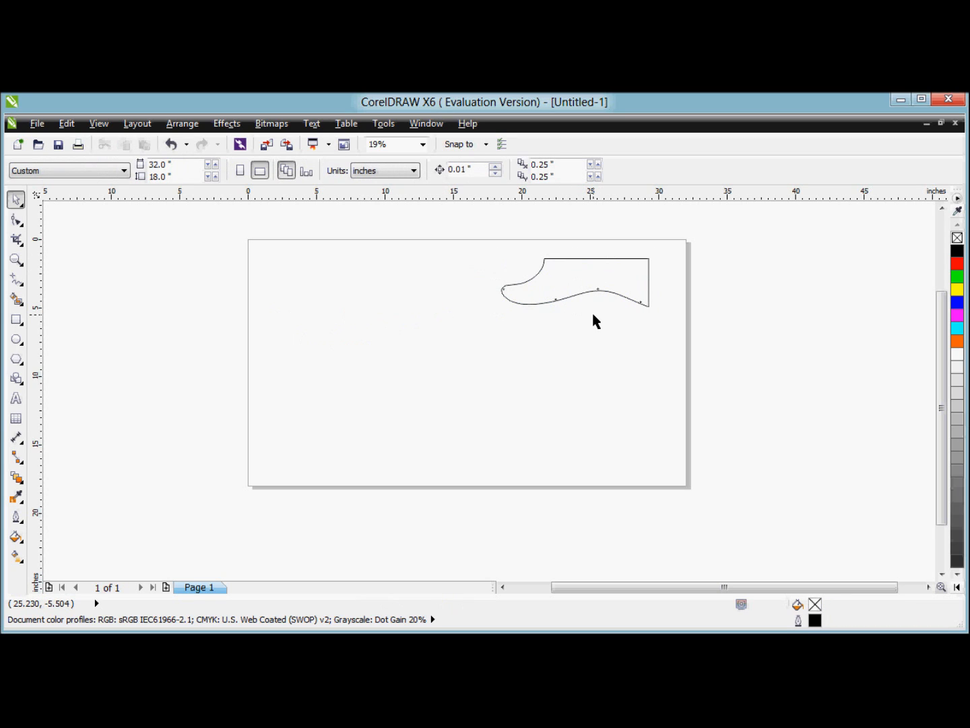
pyautogui.moveTo(594, 298)
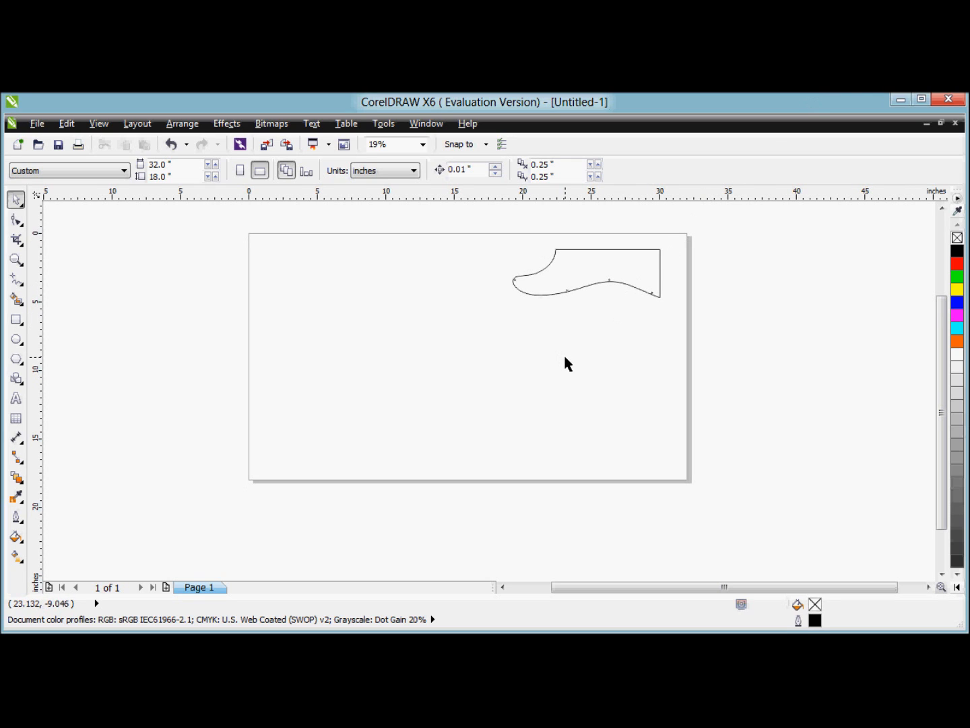
pyautogui.moveTo(600, 329)
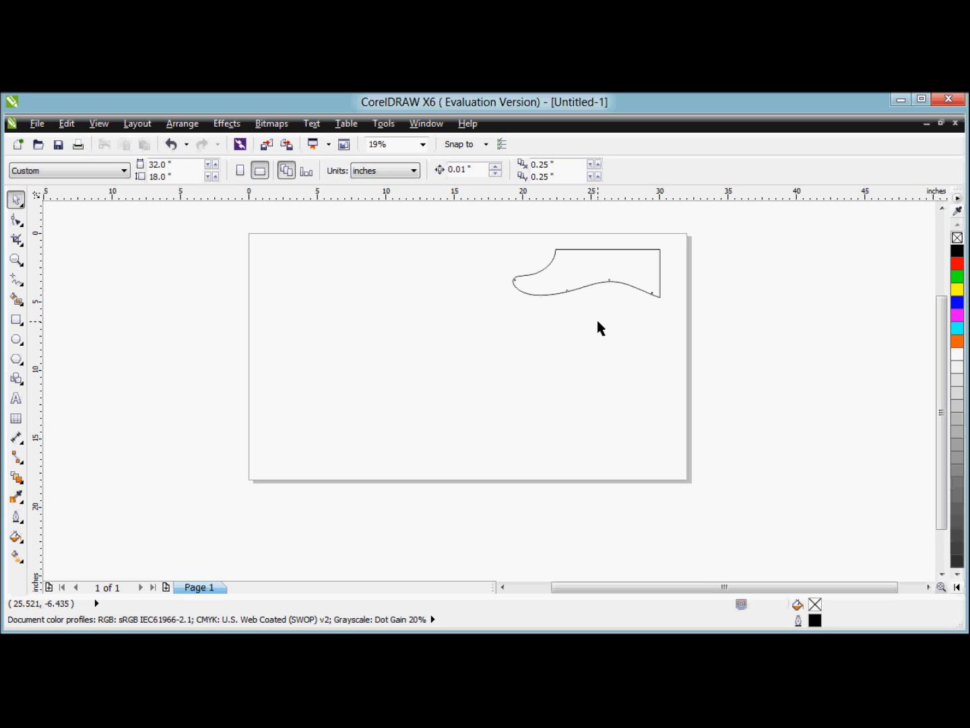
pyautogui.moveTo(605, 301)
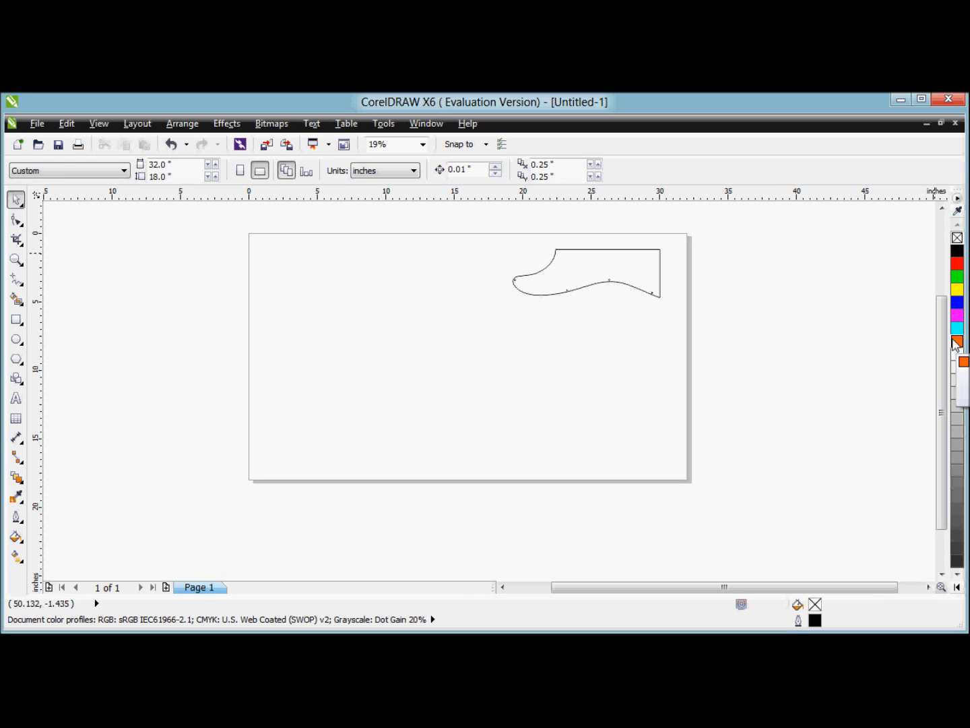
# Step: Select the pickguard group and open its Object Properties from the context menu
pyautogui.click(623, 252)
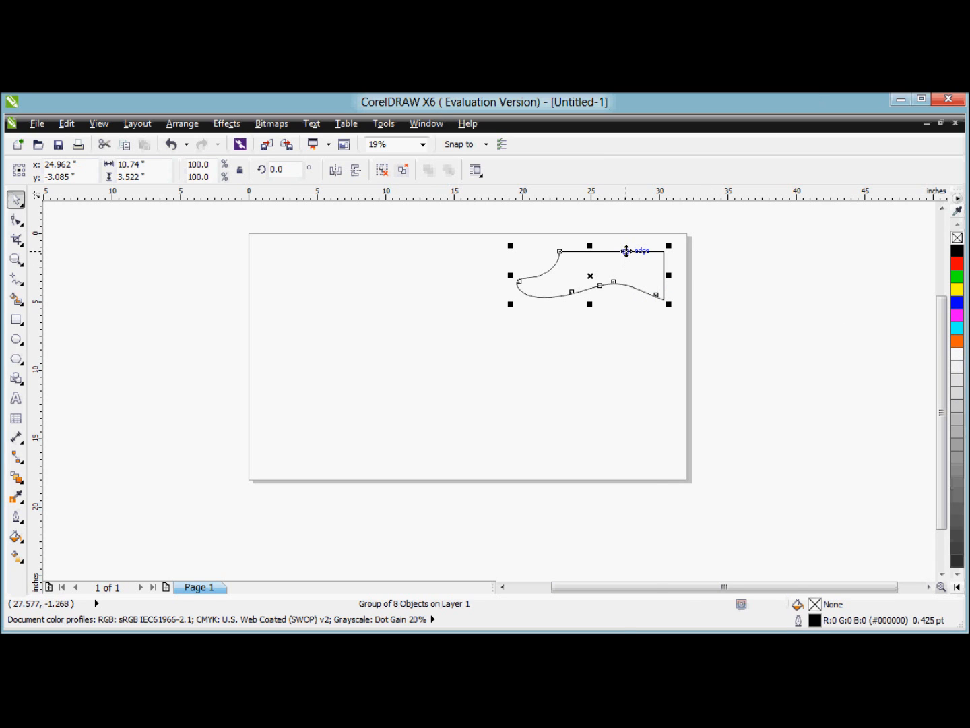
pyautogui.rightClick(623, 251)
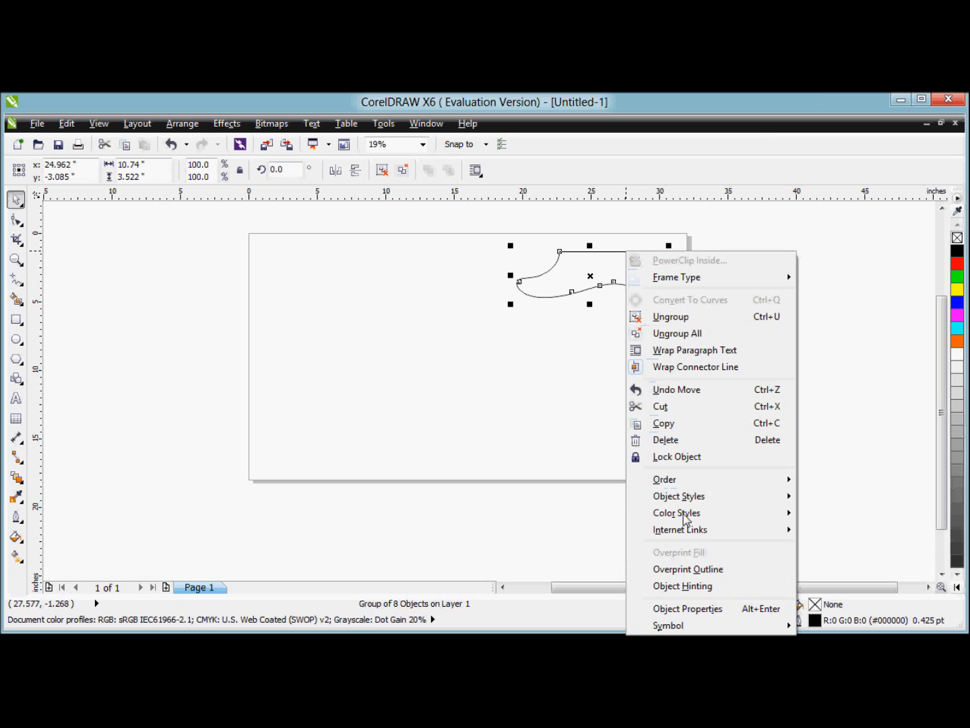
pyautogui.click(687, 609)
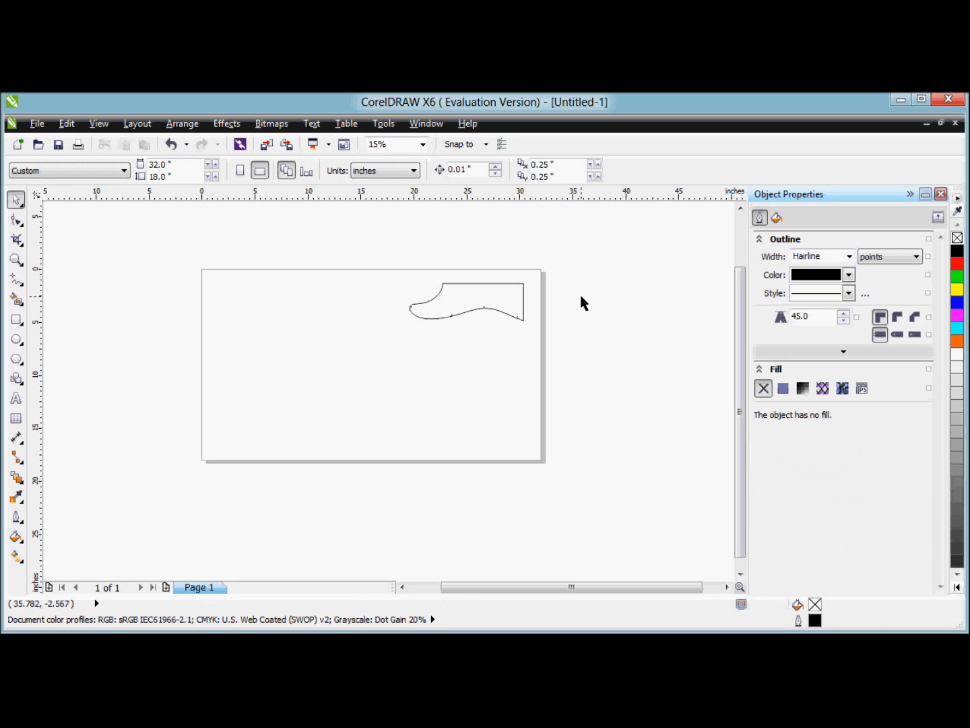
pyautogui.moveTo(542, 292)
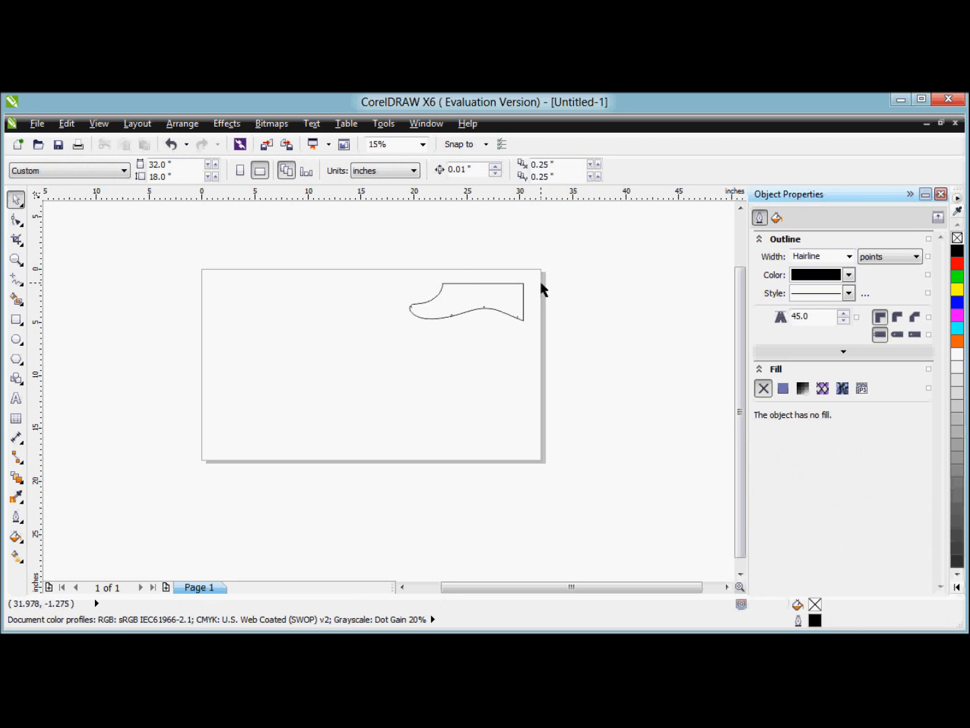
pyautogui.moveTo(537, 291)
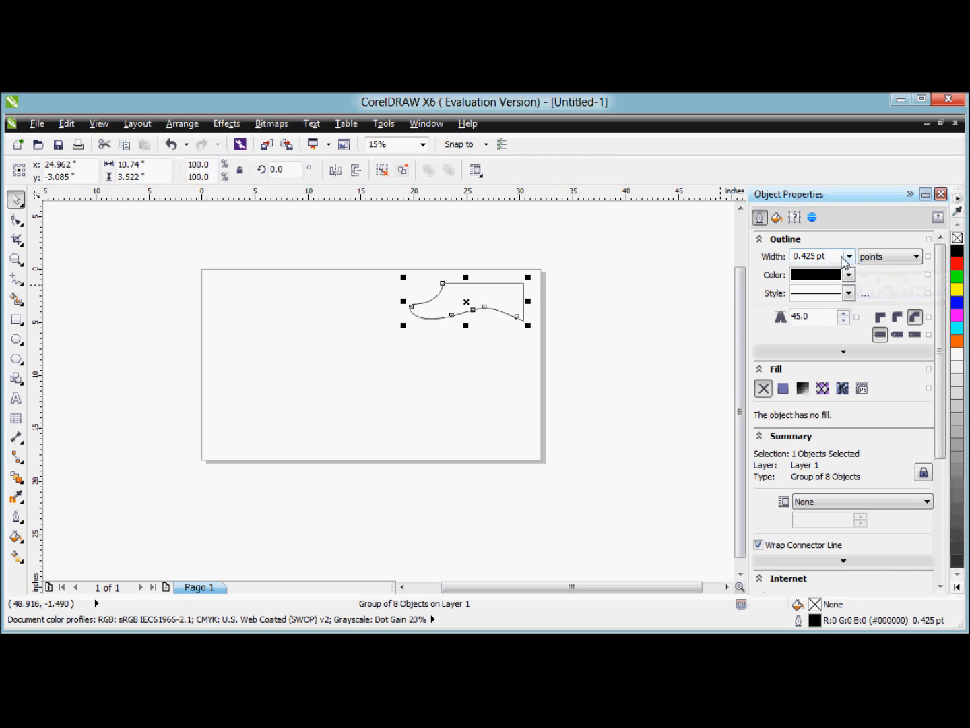
pyautogui.moveTo(487, 283)
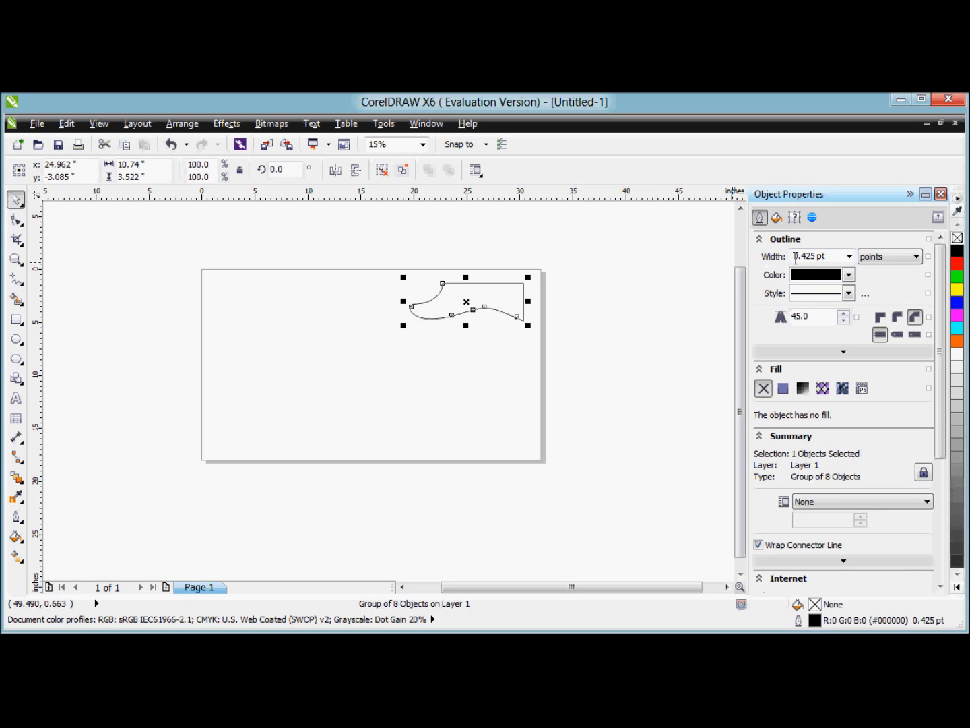
pyautogui.moveTo(815, 256)
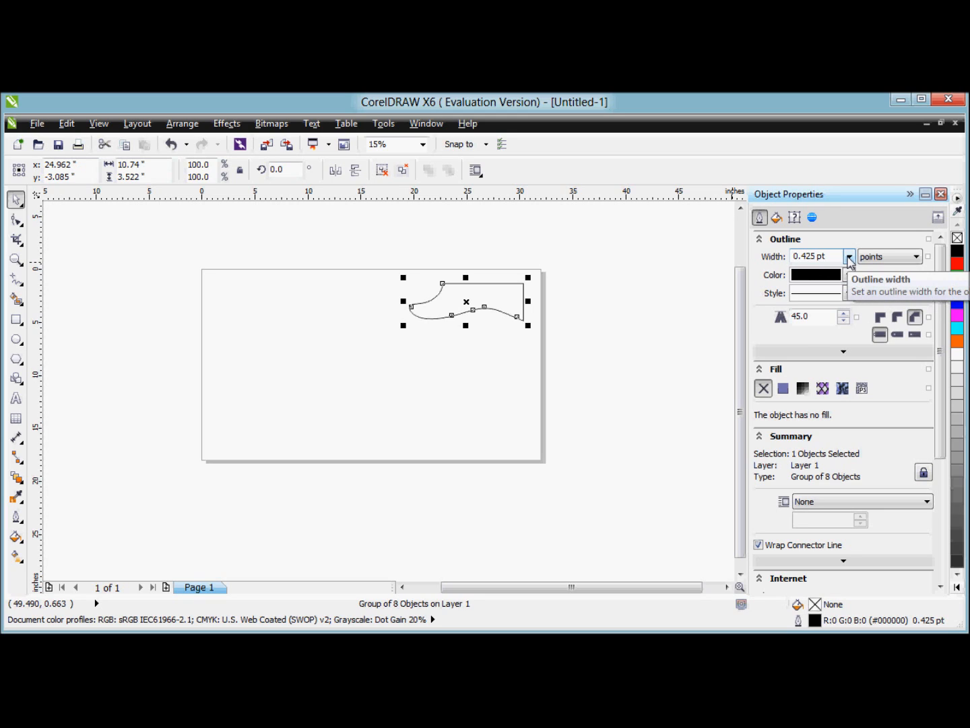
# Step: Set the pickguard's outline width to Hairline and its outline colour to red
pyautogui.click(849, 257)
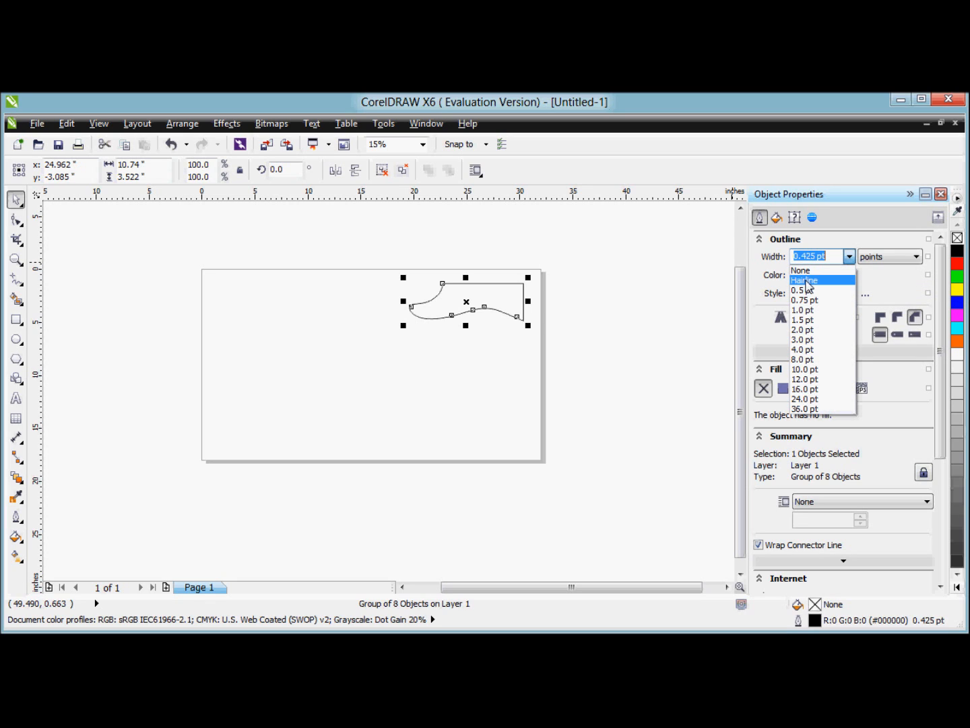
pyautogui.click(805, 280)
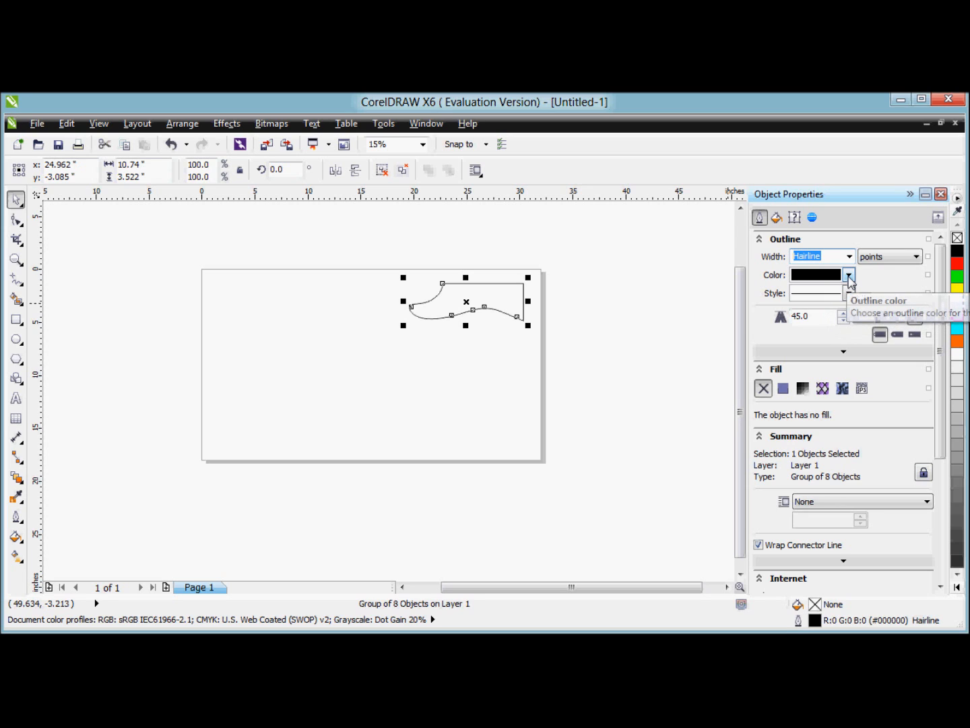
pyautogui.click(848, 274)
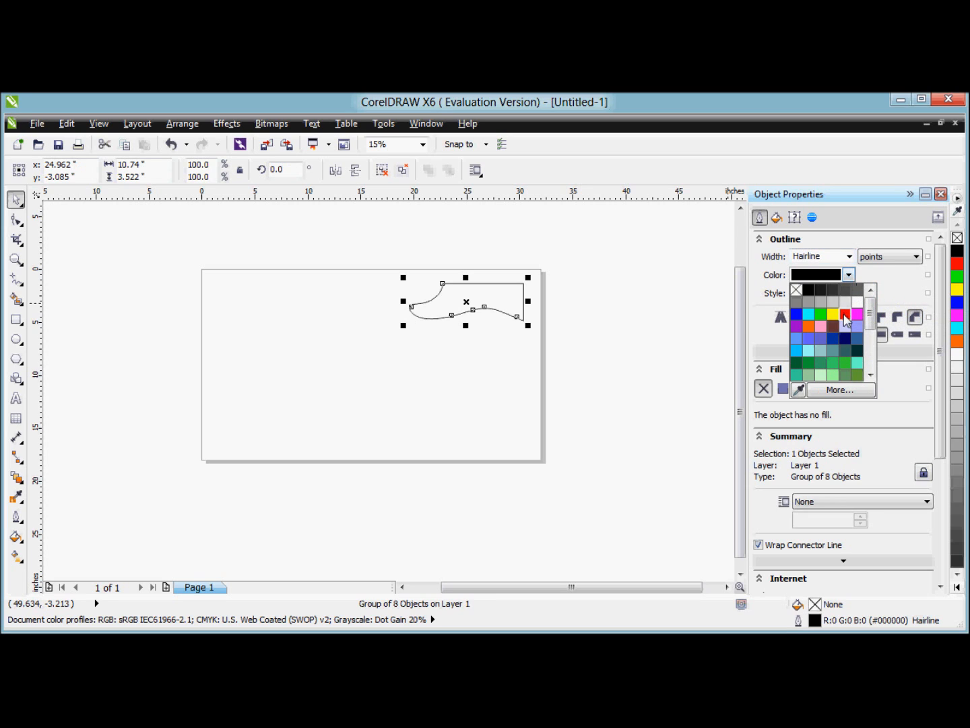
pyautogui.click(844, 316)
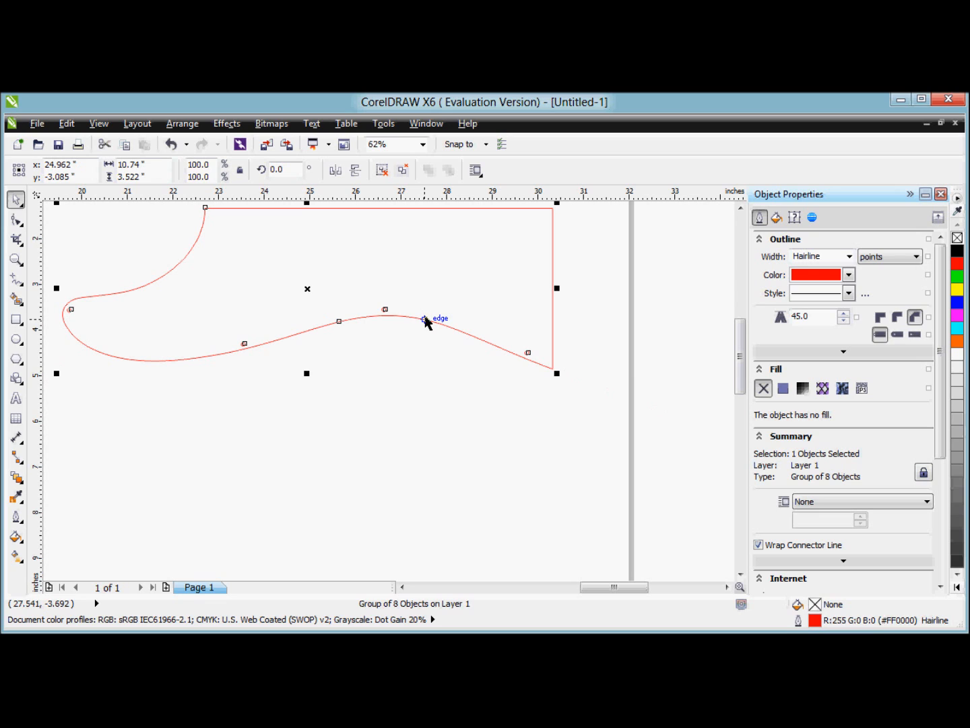
pyautogui.moveTo(575, 261)
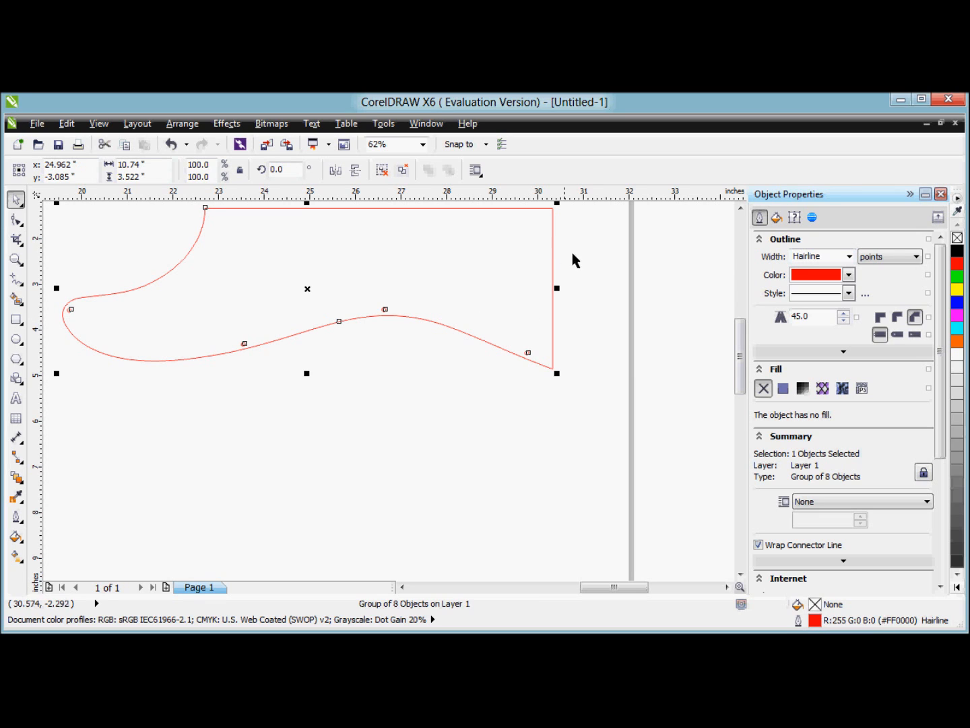
pyautogui.moveTo(437, 293)
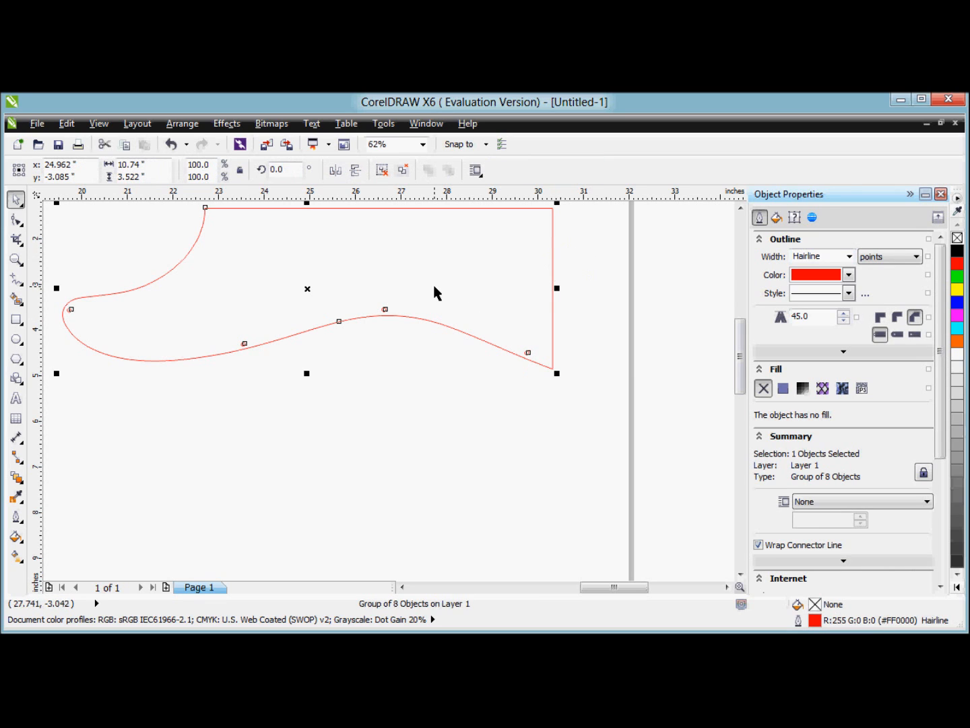
pyautogui.moveTo(437, 287)
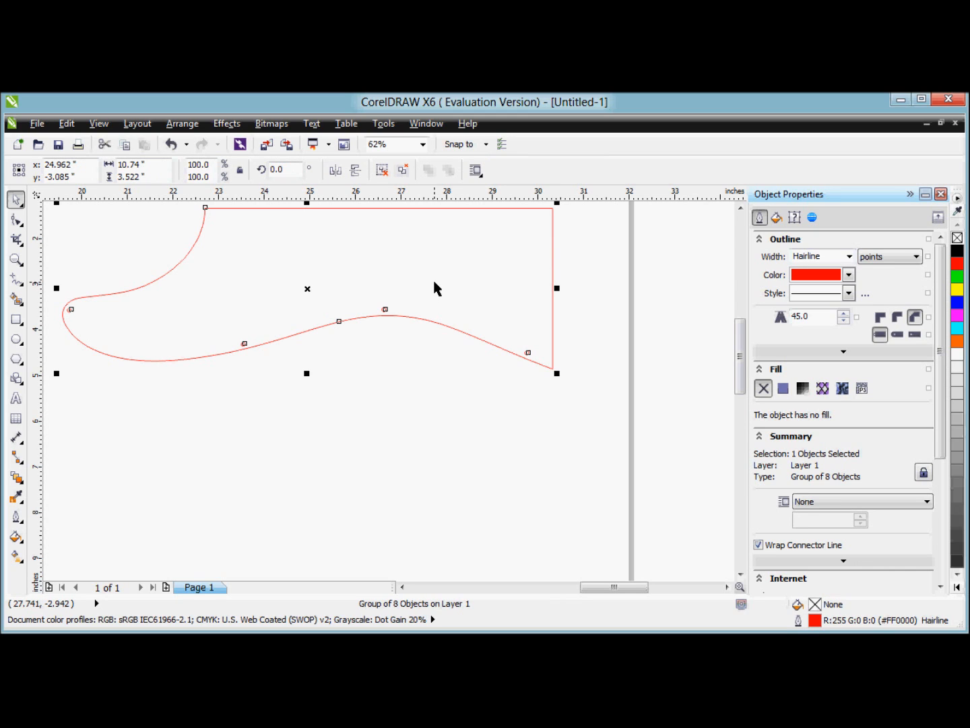
pyautogui.moveTo(454, 290)
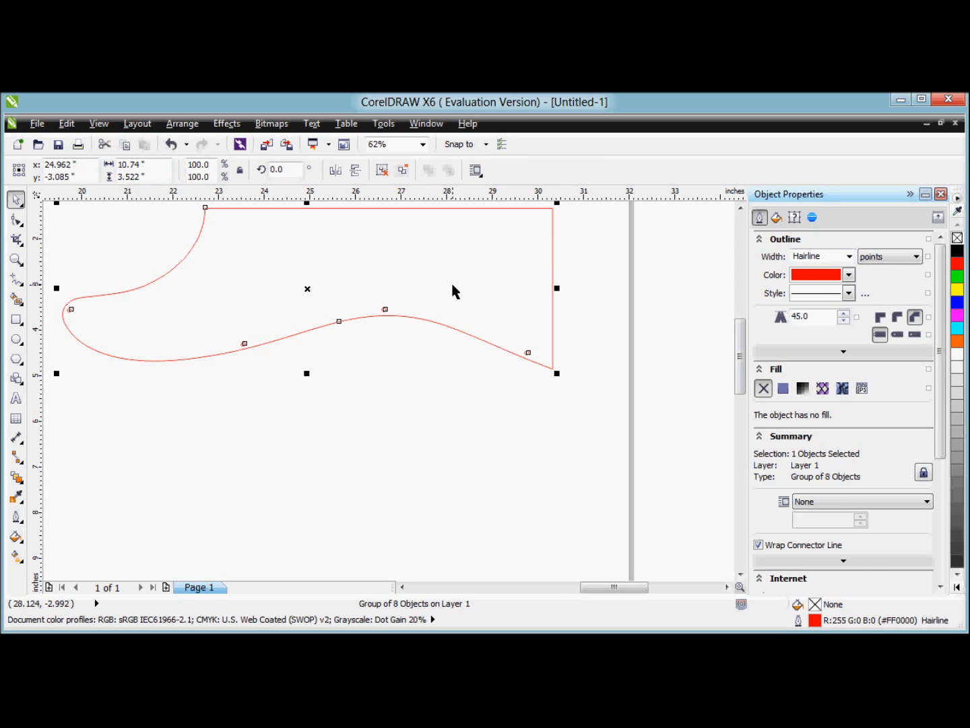
pyautogui.moveTo(438, 273)
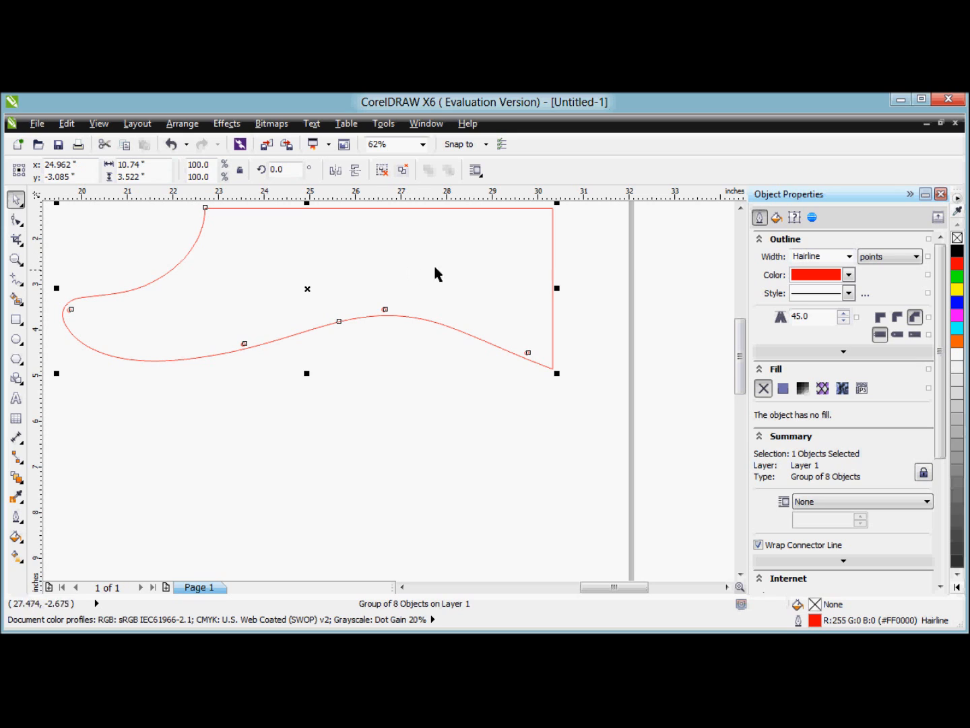
pyautogui.moveTo(358, 208)
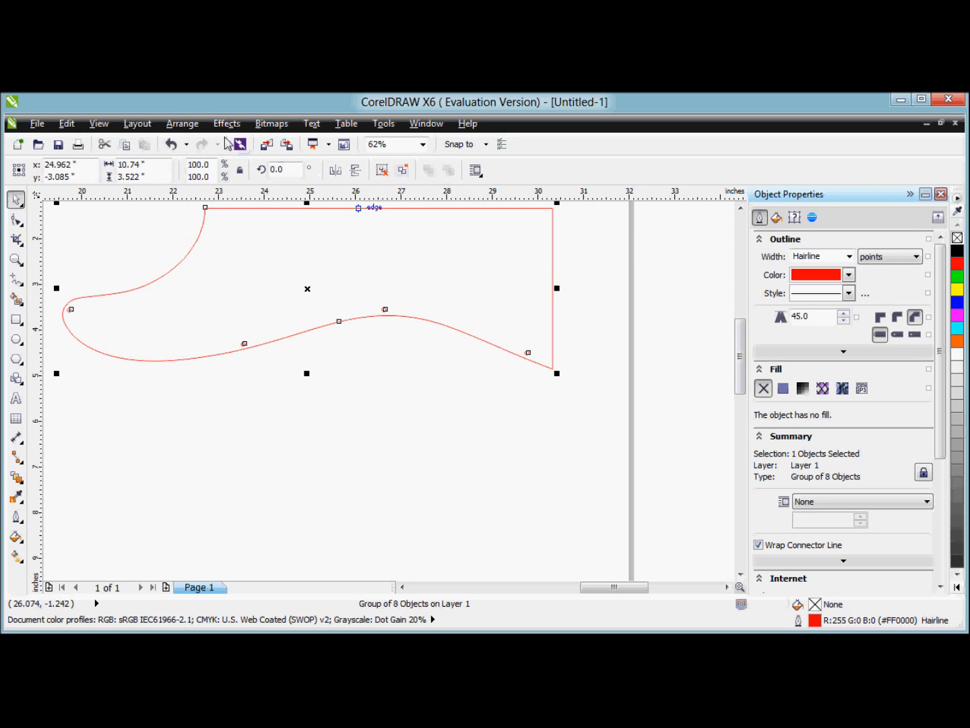
pyautogui.click(181, 124)
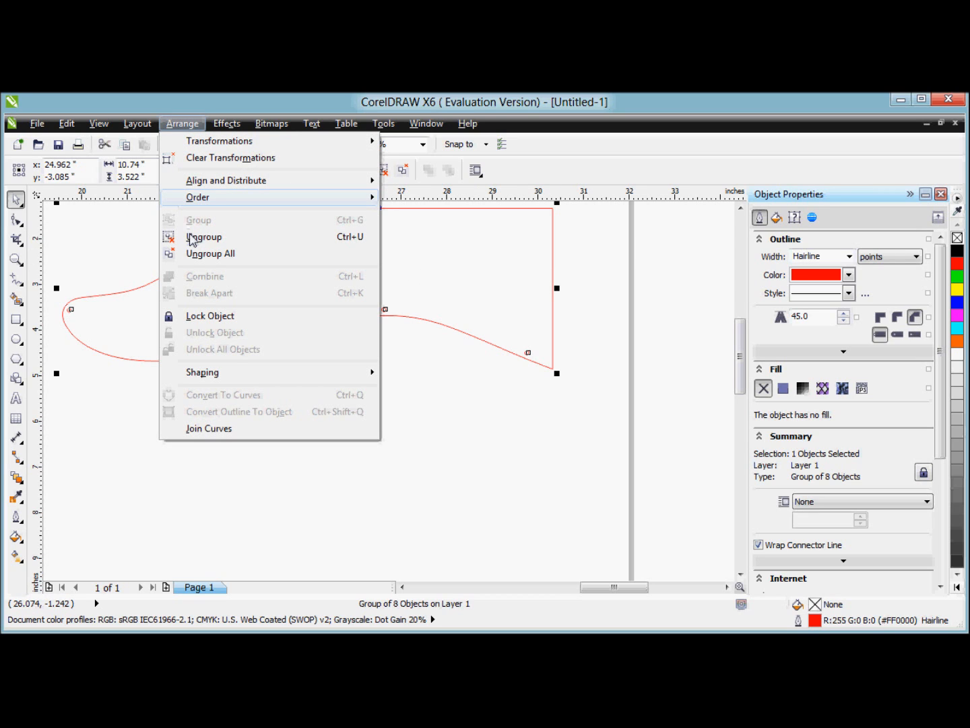
# Step: Ungroup the pickguard outline into its eight separate curves
pyautogui.click(204, 237)
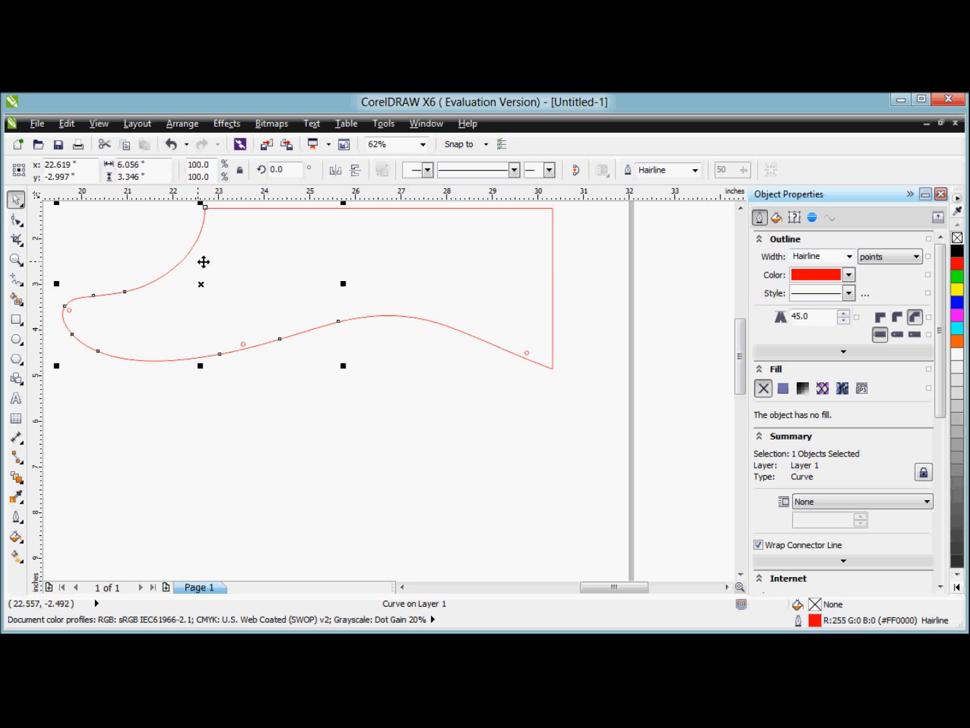
pyautogui.moveTo(388, 307)
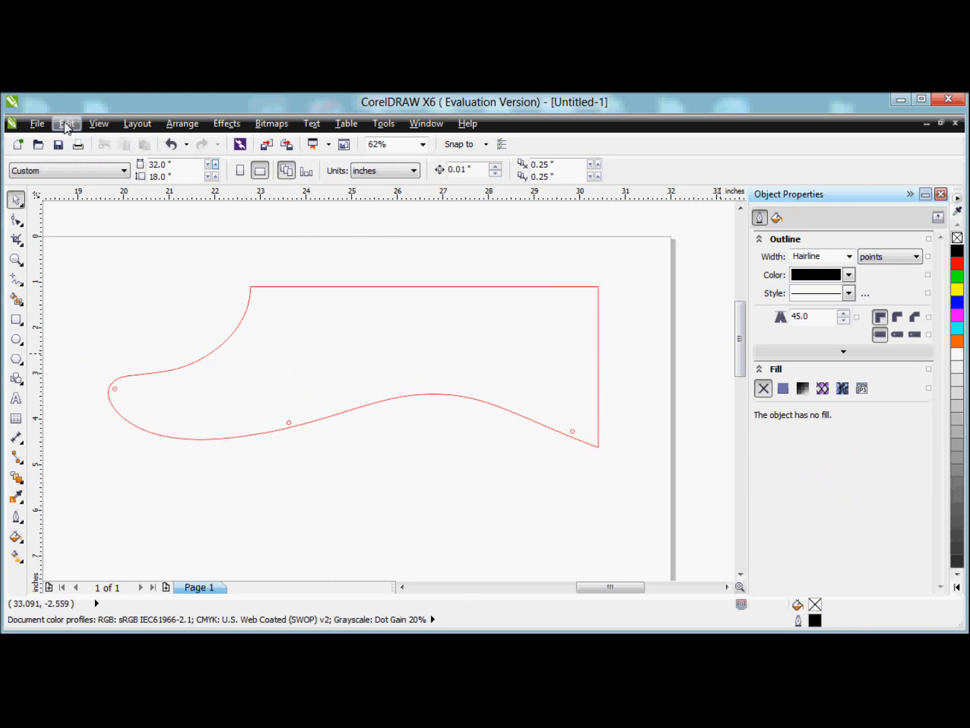
# Step: Print the red pickguard to PLS6.60 using the Plastic > Acrylic material preference
pyautogui.click(36, 123)
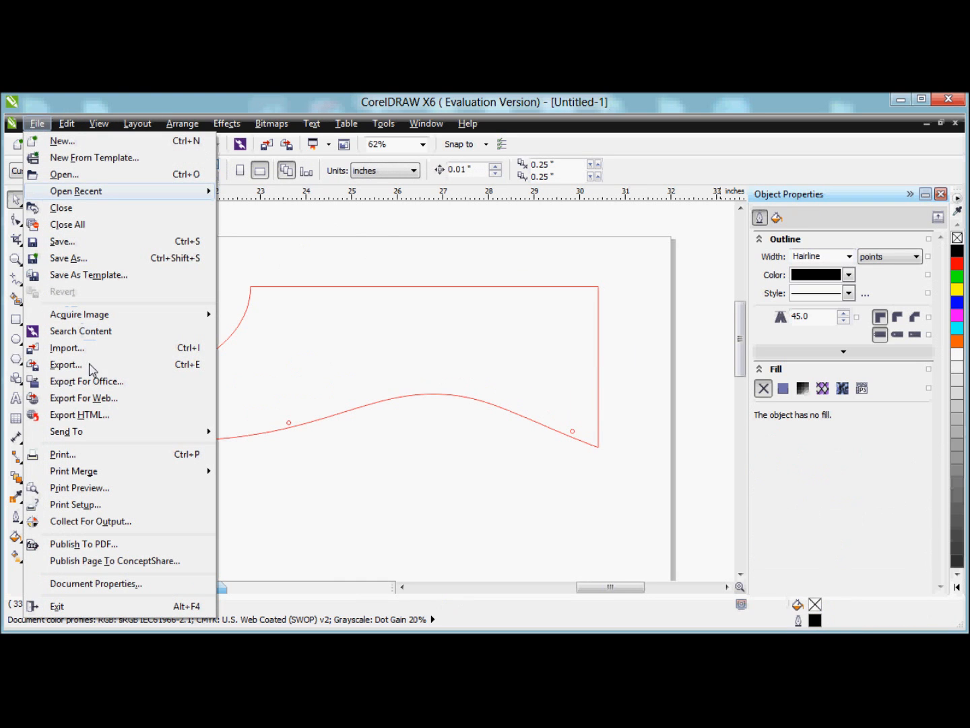
pyautogui.click(62, 454)
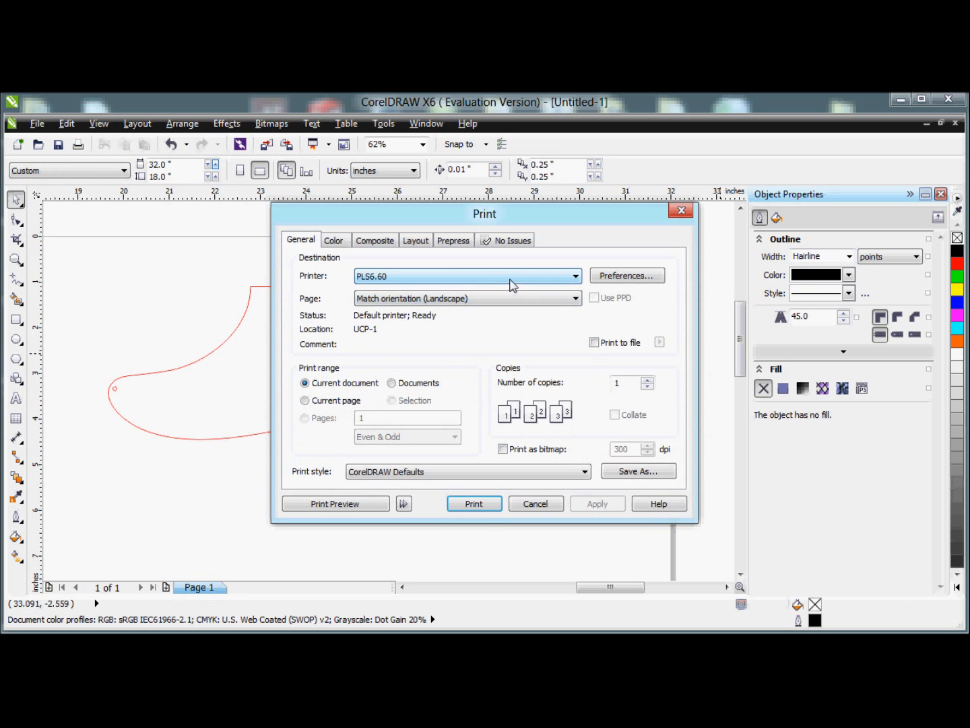
pyautogui.moveTo(506, 340)
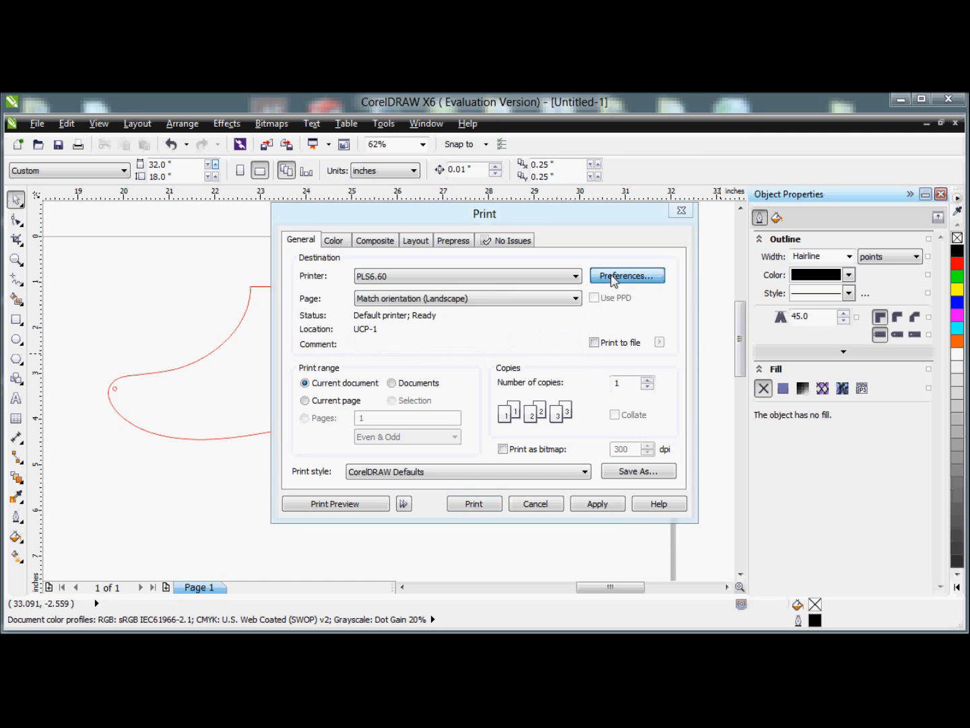
pyautogui.click(627, 276)
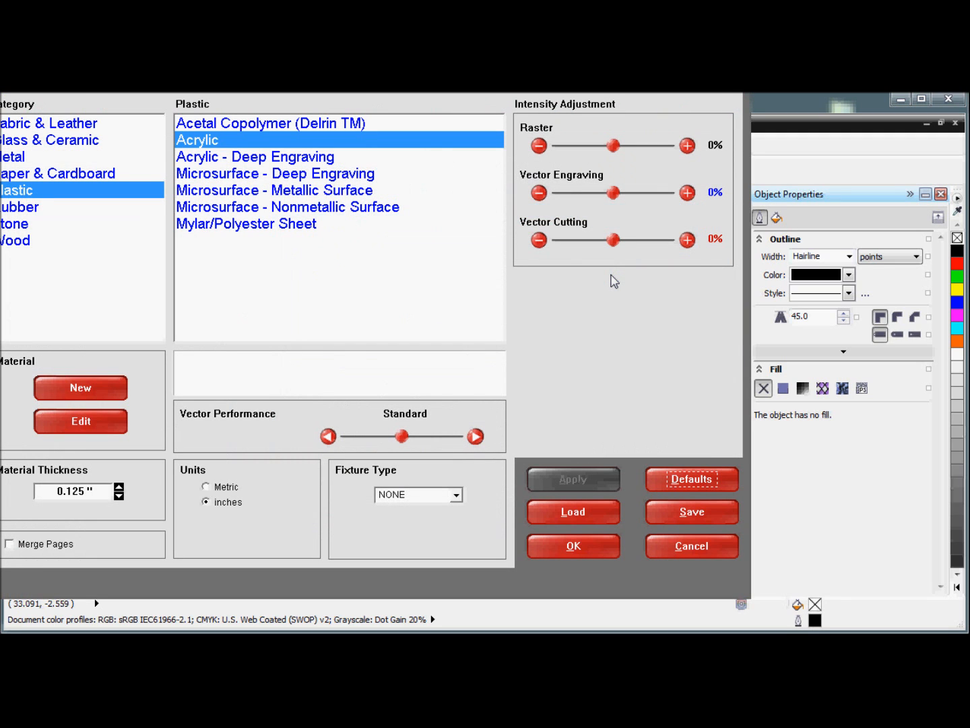
pyautogui.click(216, 139)
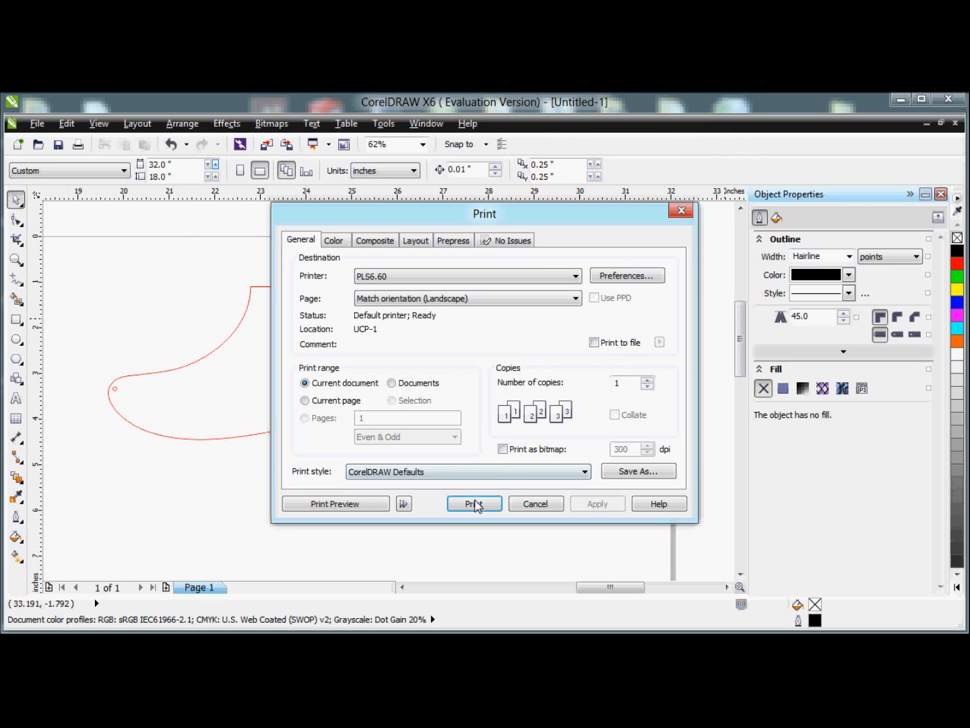
pyautogui.click(474, 503)
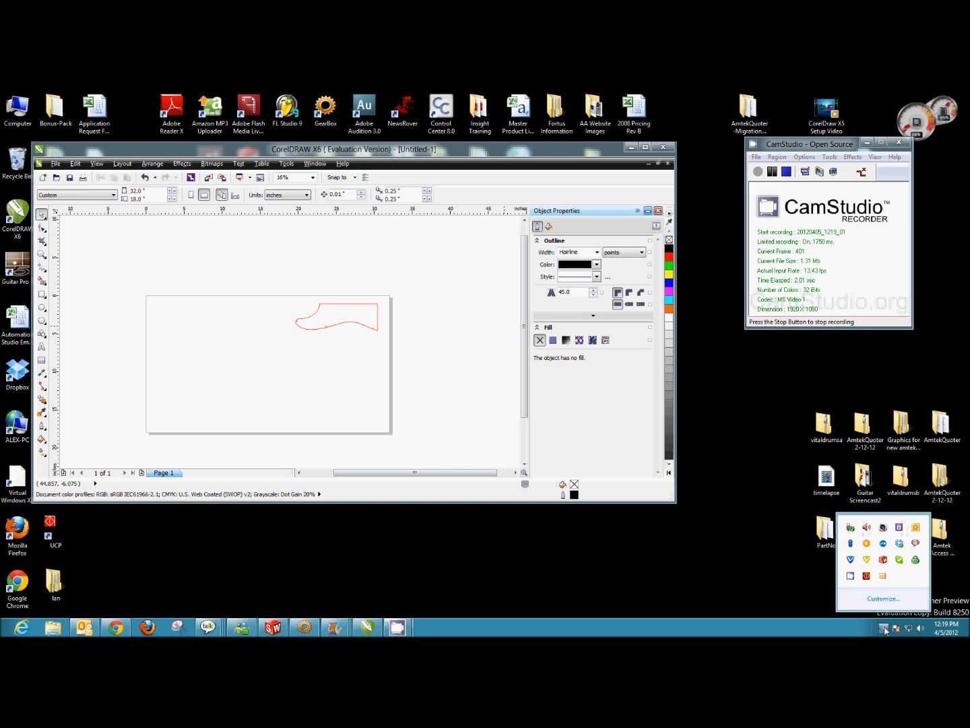
pyautogui.moveTo(865, 574)
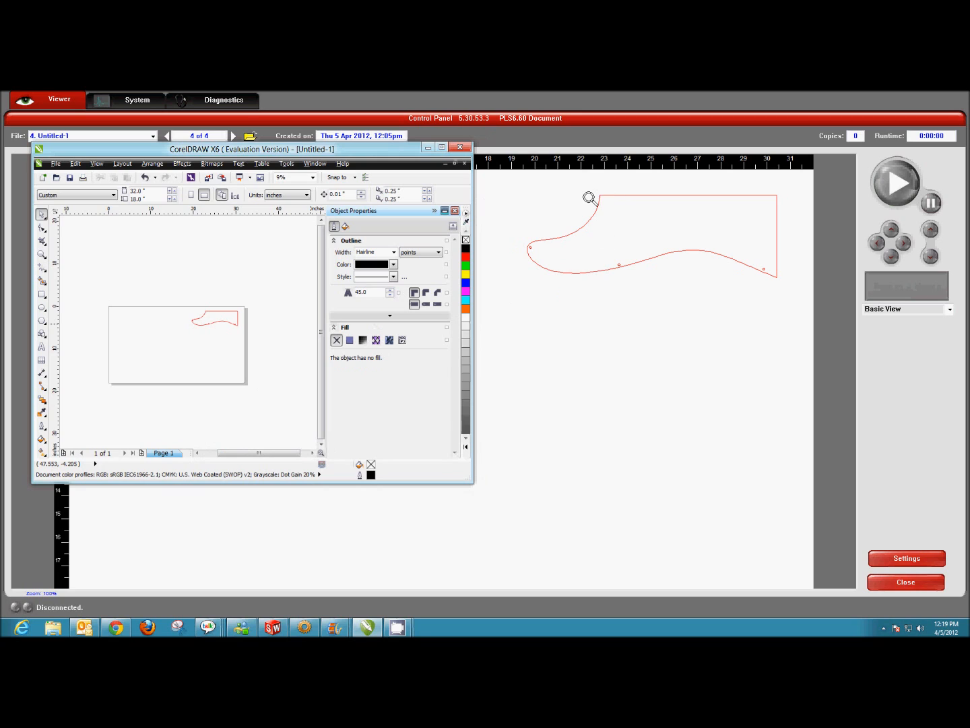
pyautogui.moveTo(658, 269)
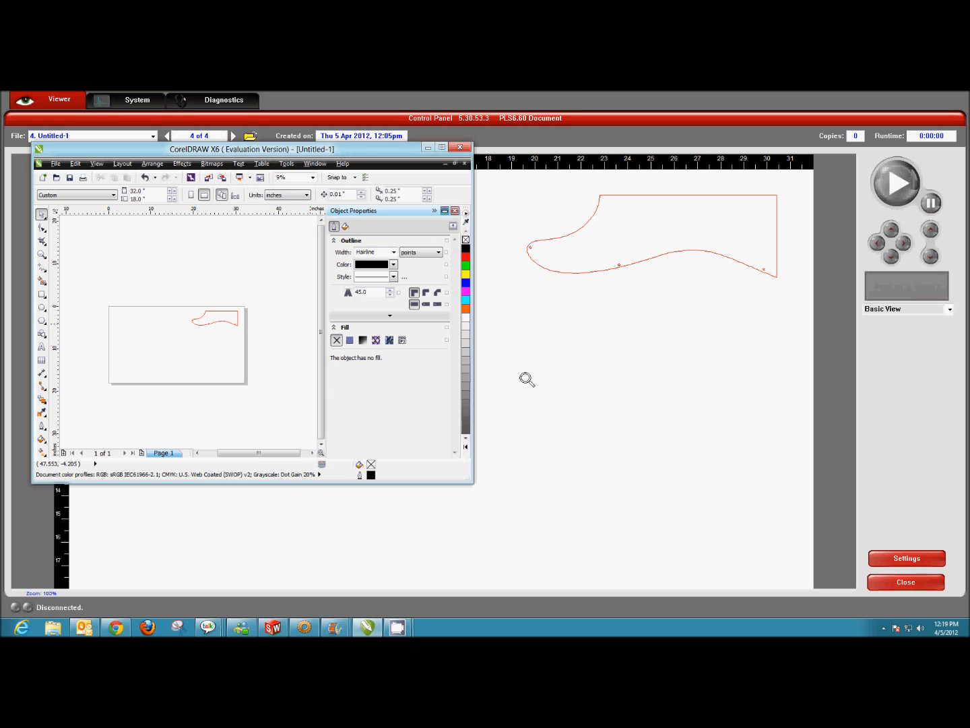
# Step: Reselect the pickguard outline and set its outline width to Hairline
pyautogui.click(216, 321)
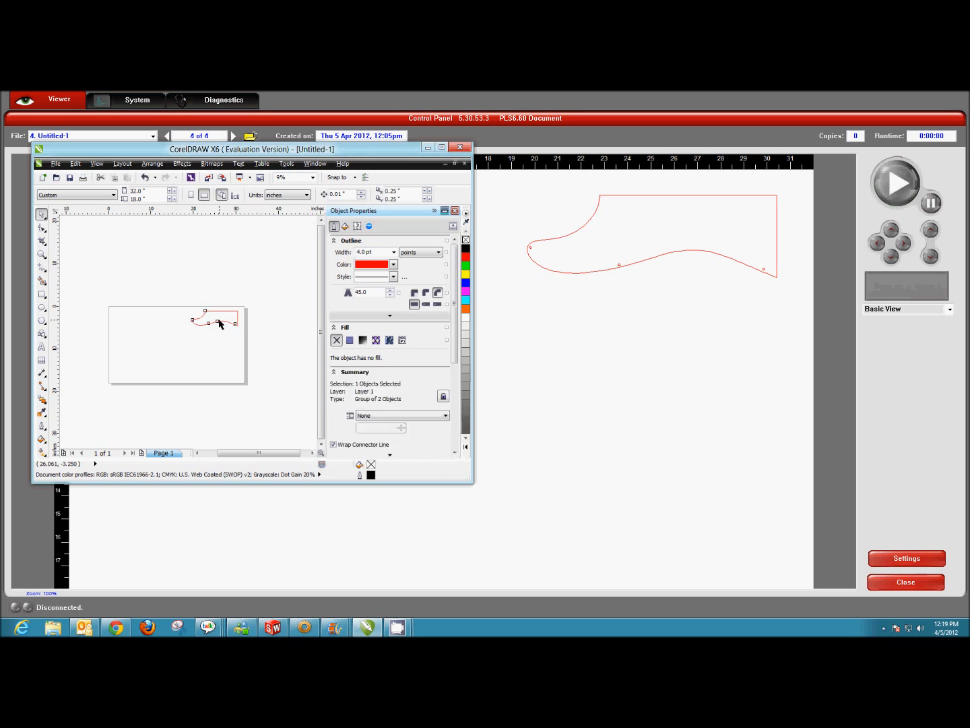
pyautogui.click(393, 252)
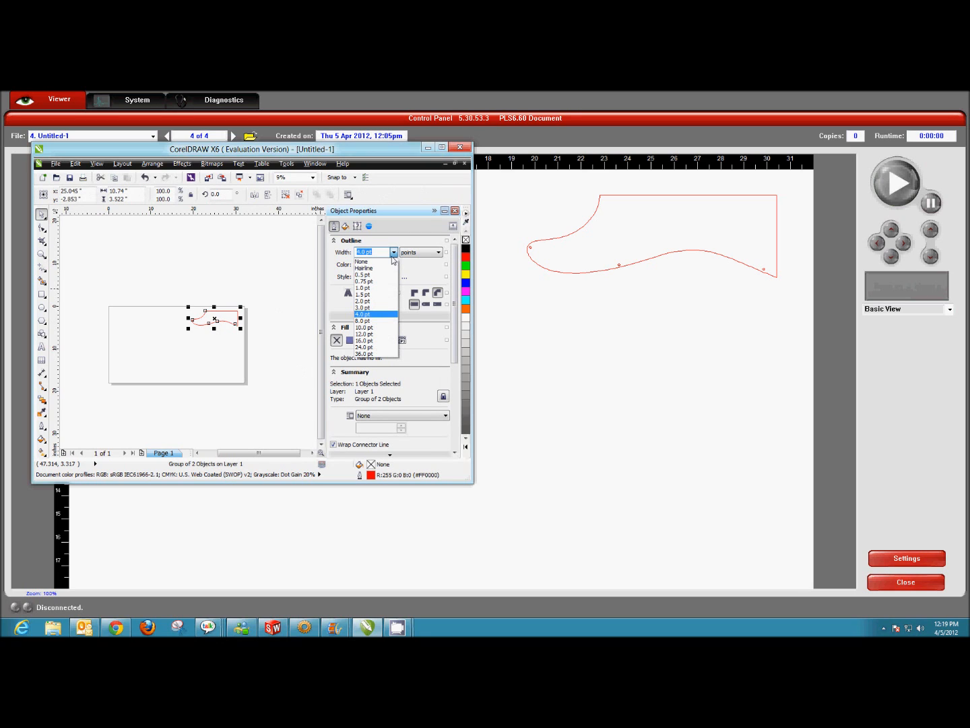
pyautogui.click(364, 267)
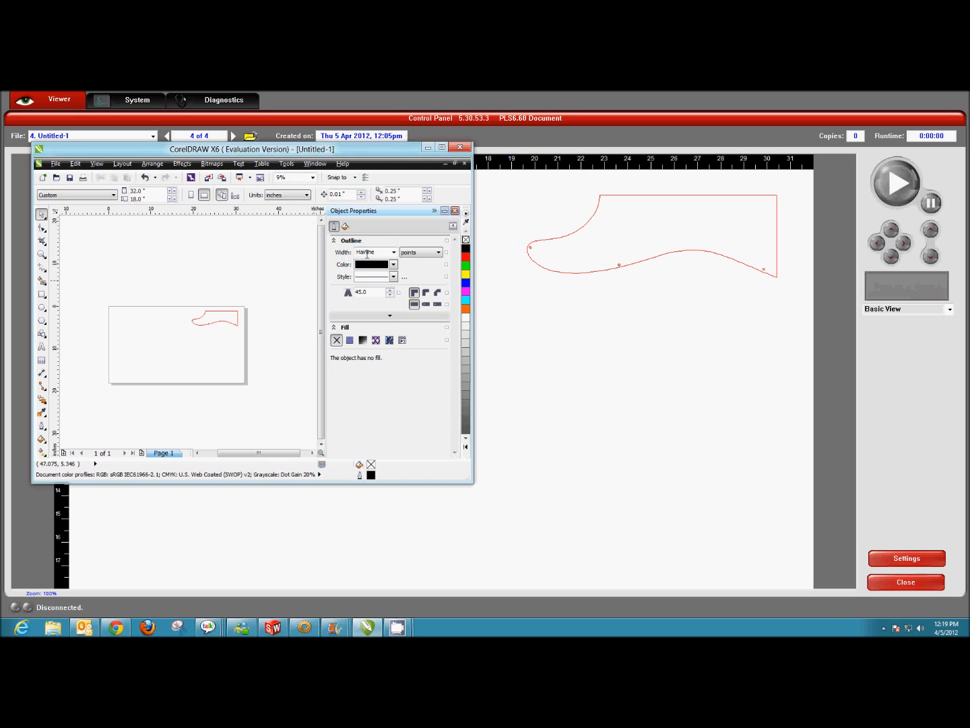
pyautogui.moveTo(394, 252)
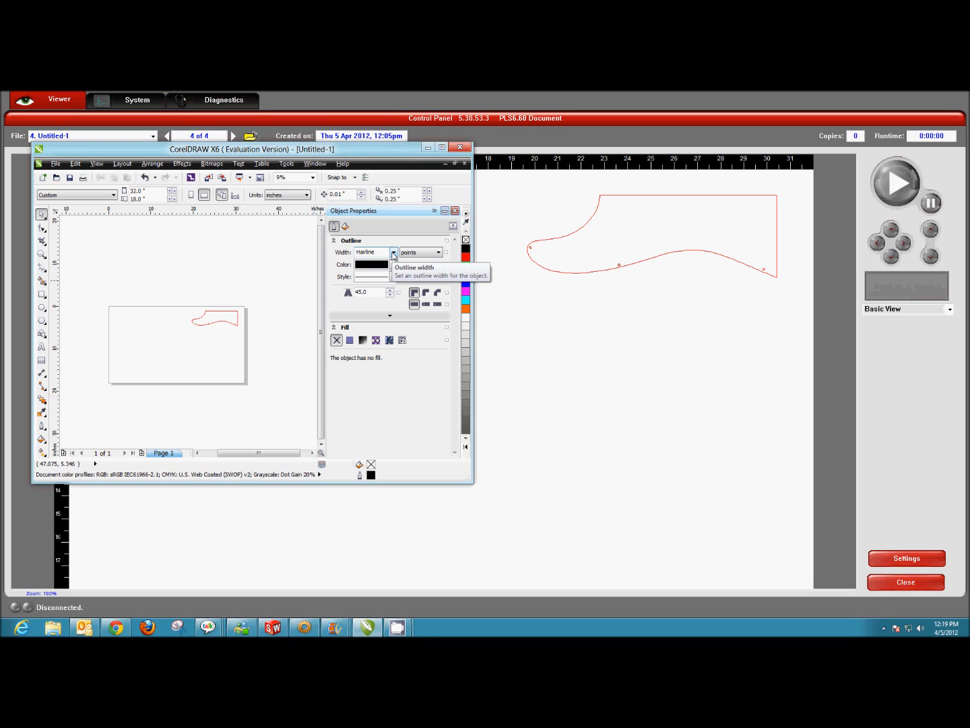
pyautogui.click(212, 322)
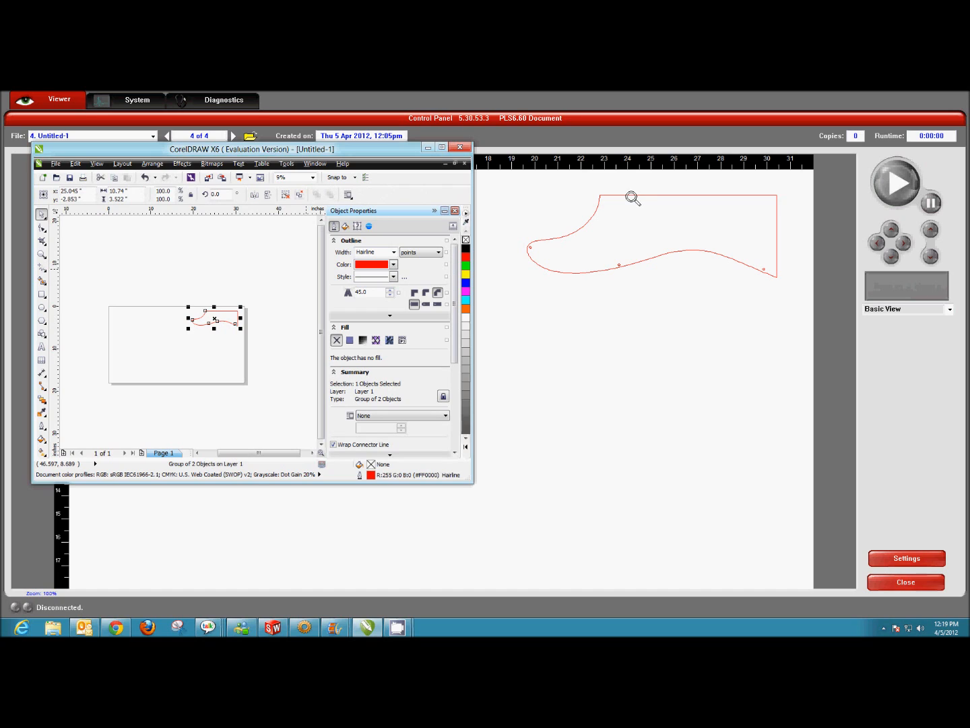
pyautogui.moveTo(533, 285)
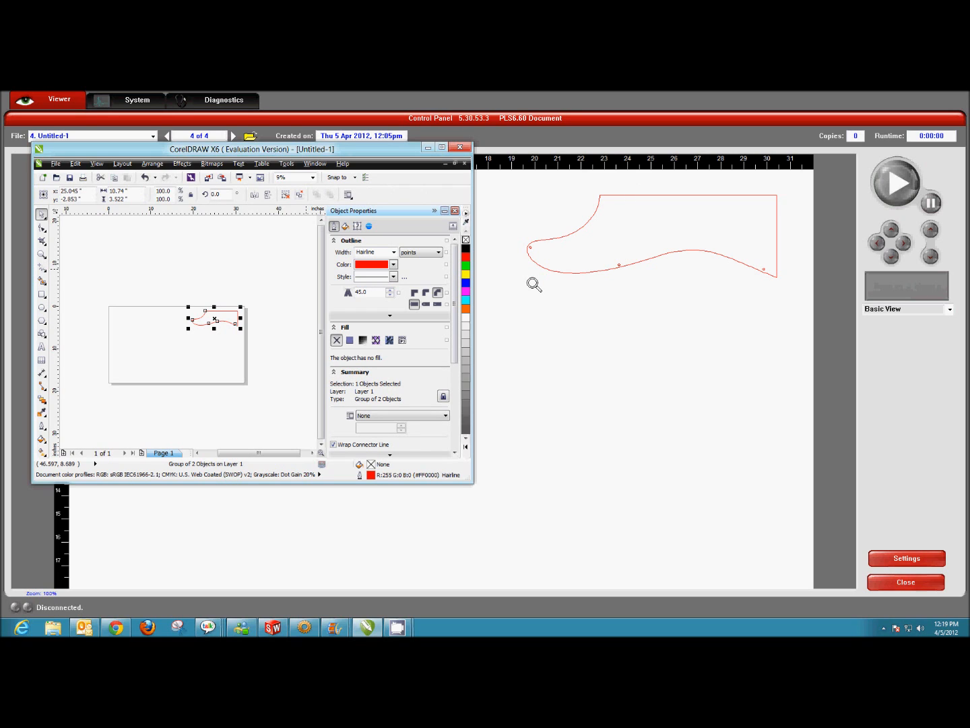